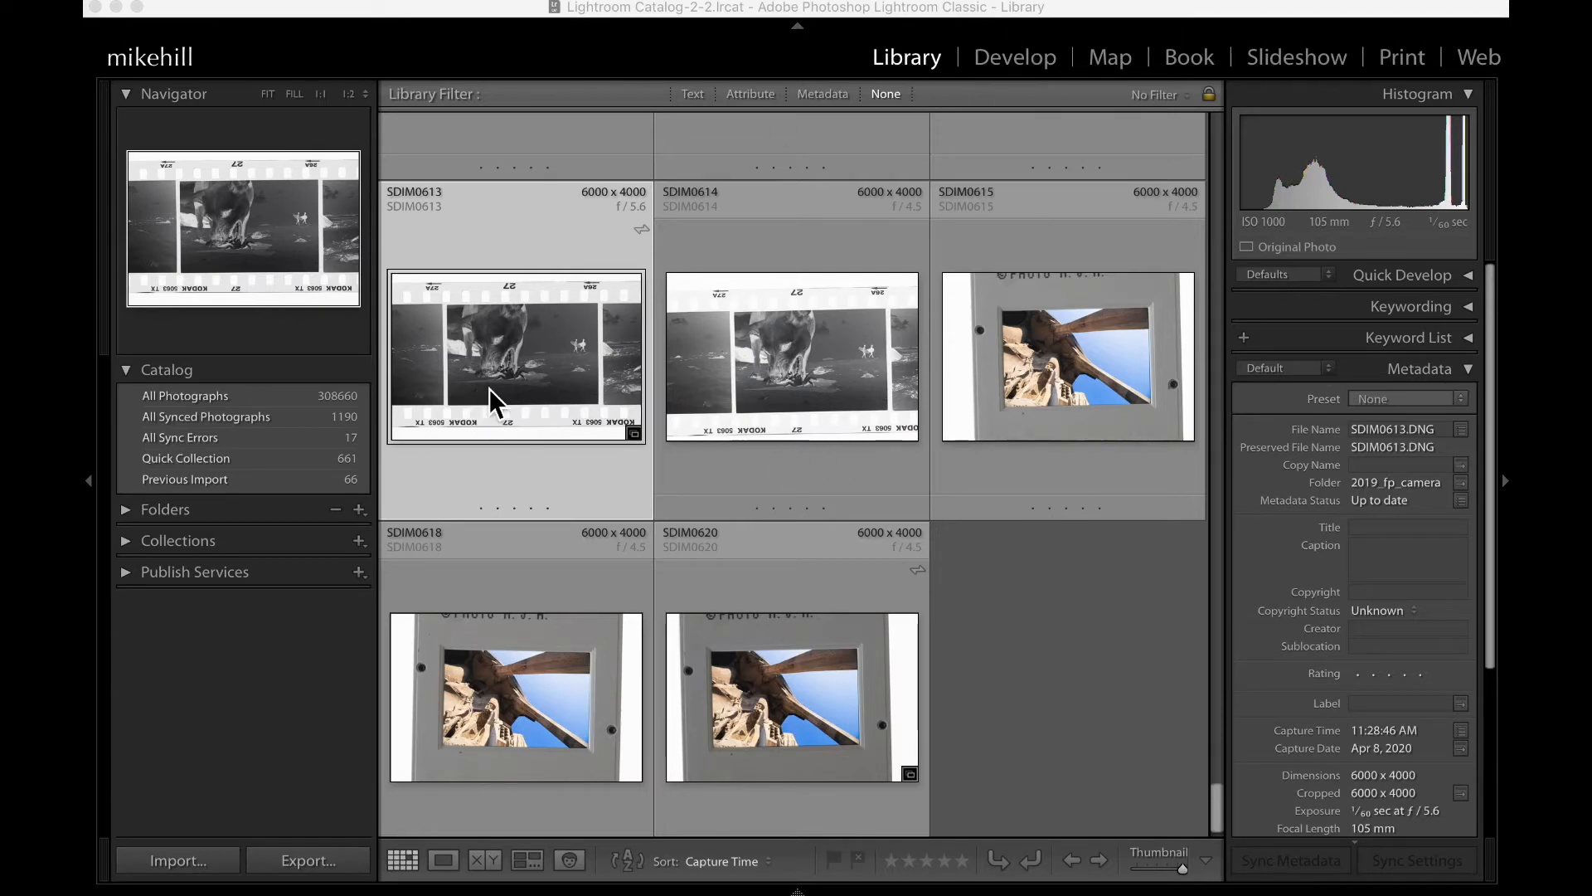
mouse_move(985, 402)
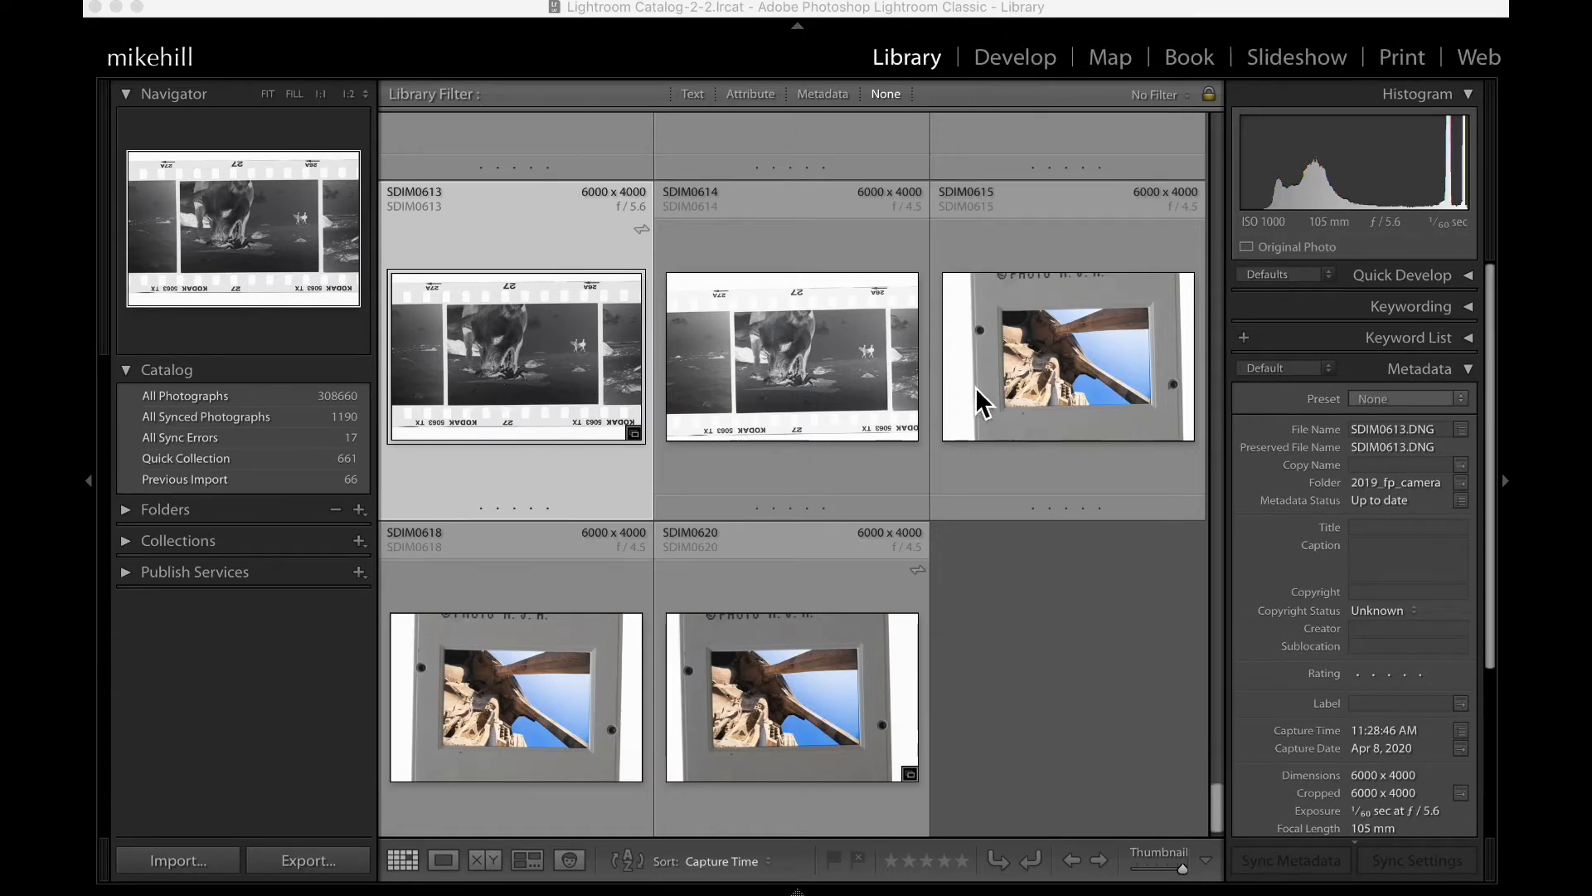
Step: Zoom and pan the slide scans in Loupe view, then give SDIM0620 one star
double_click(1067, 356)
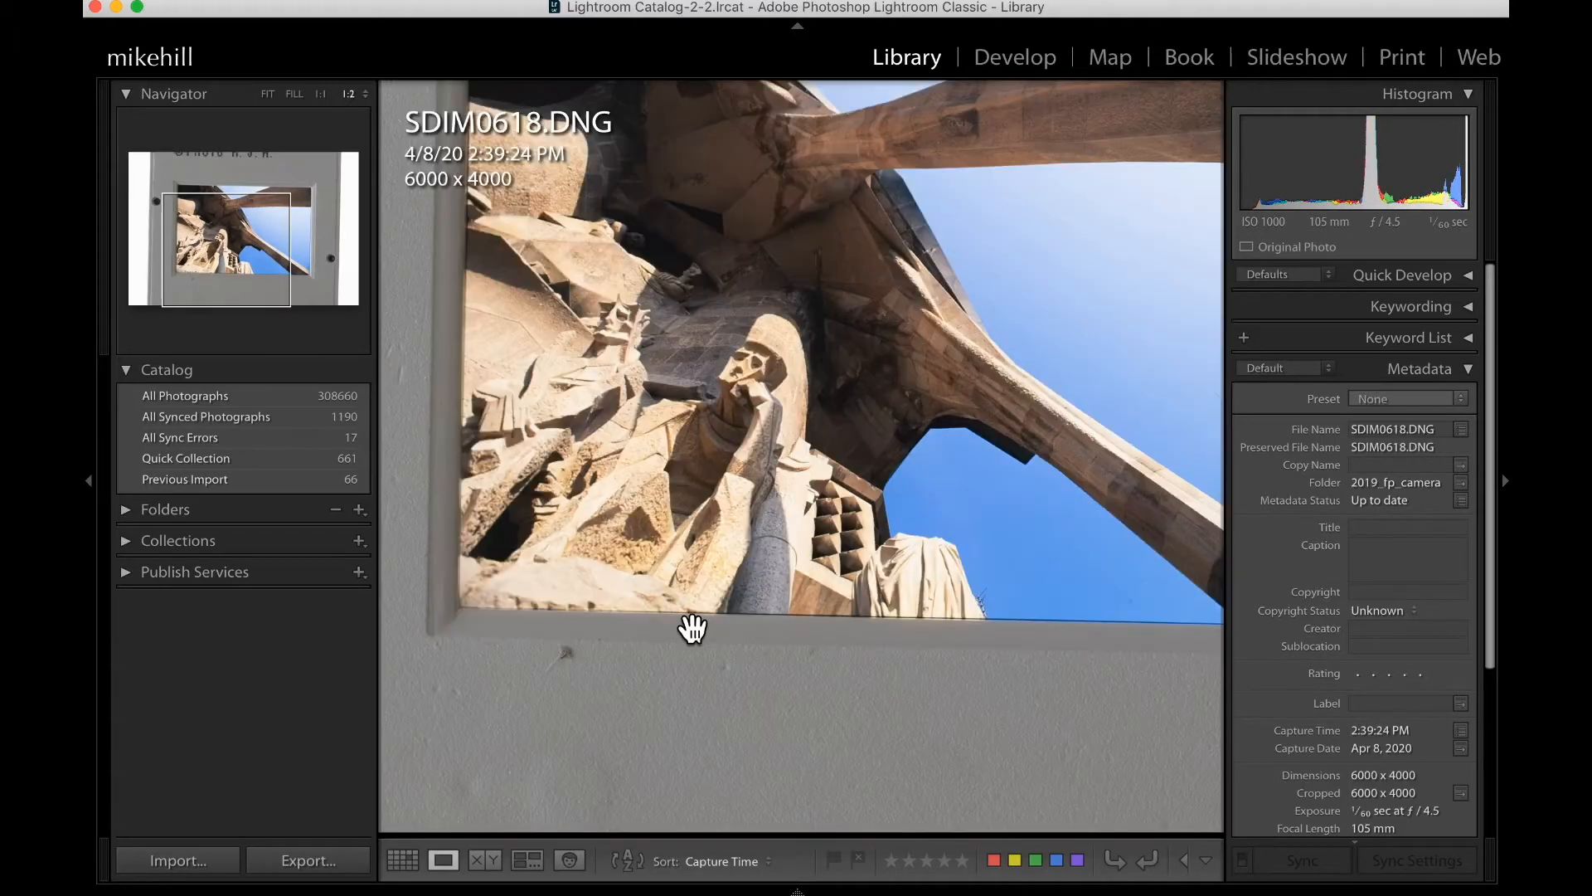
left_click_drag(693, 628, 797, 536)
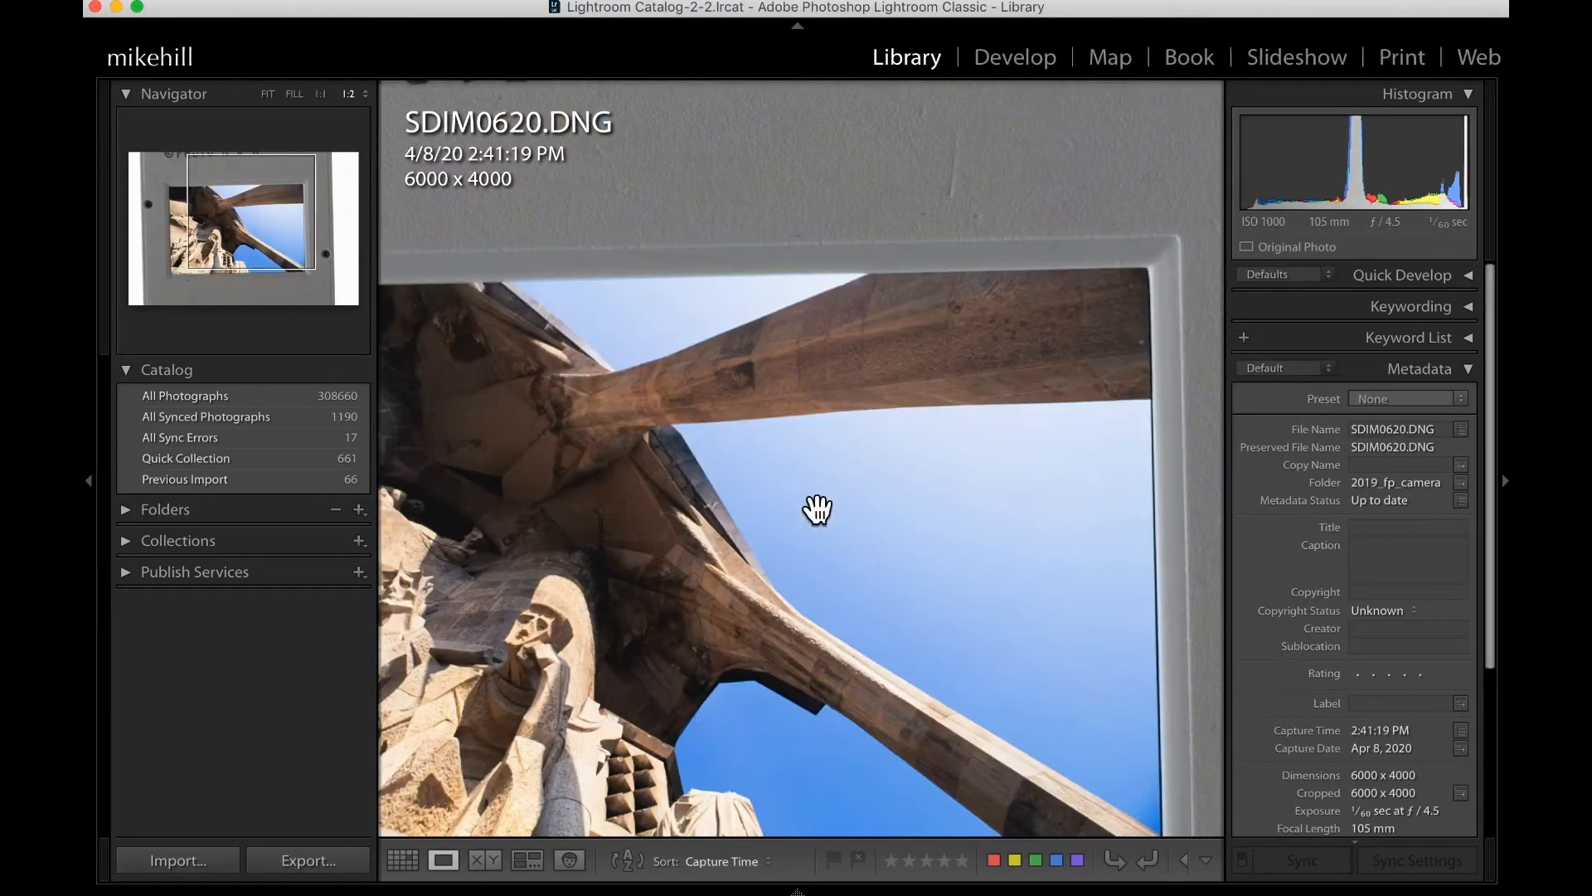
left_click(815, 507)
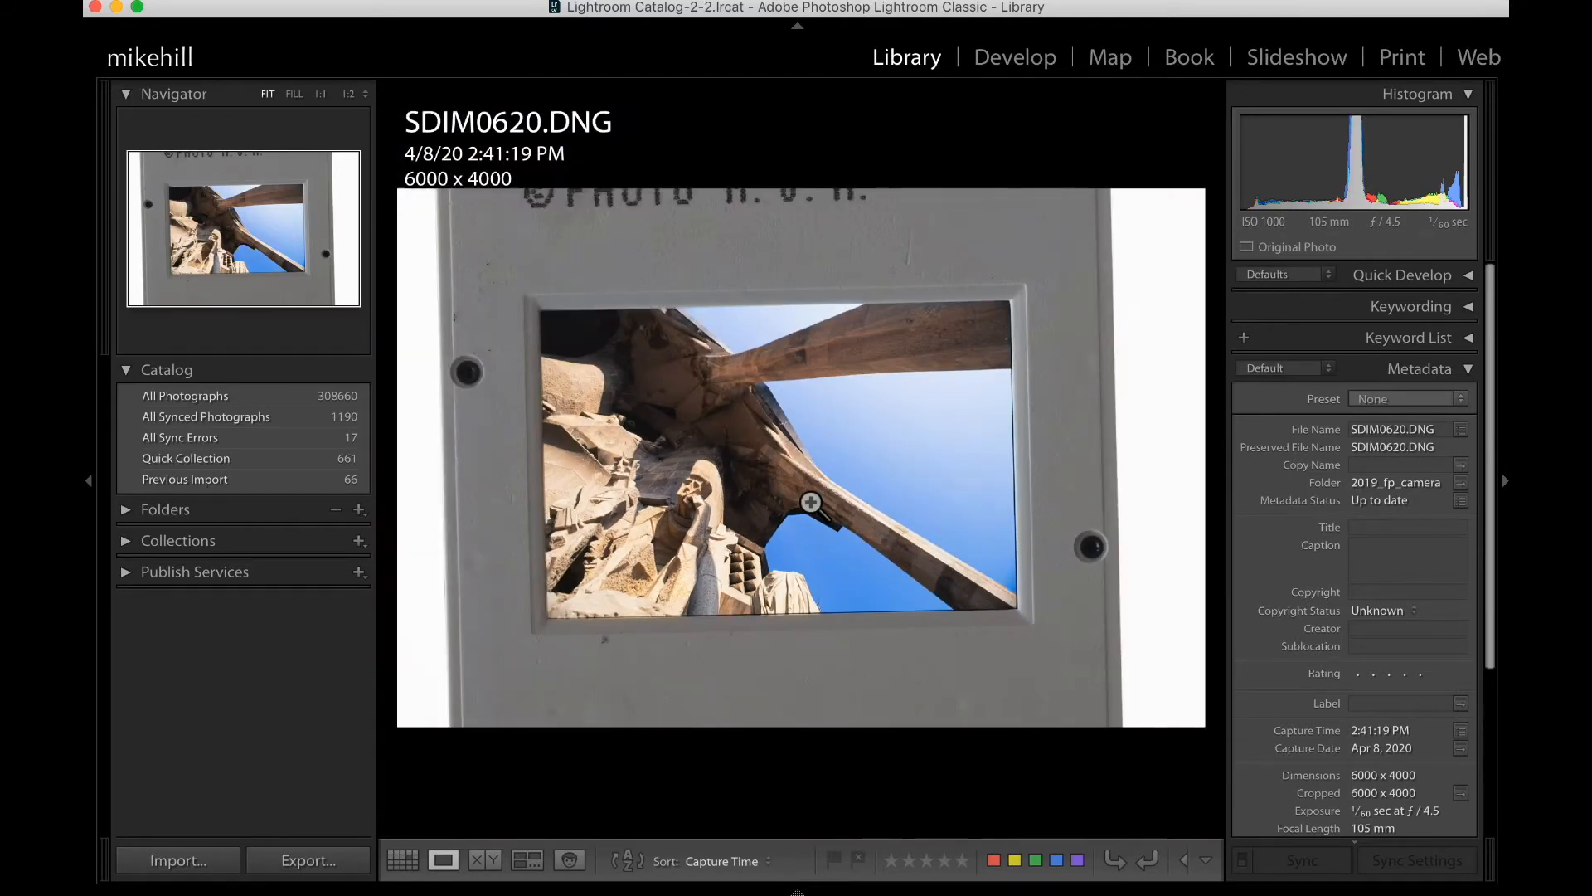
key("1")
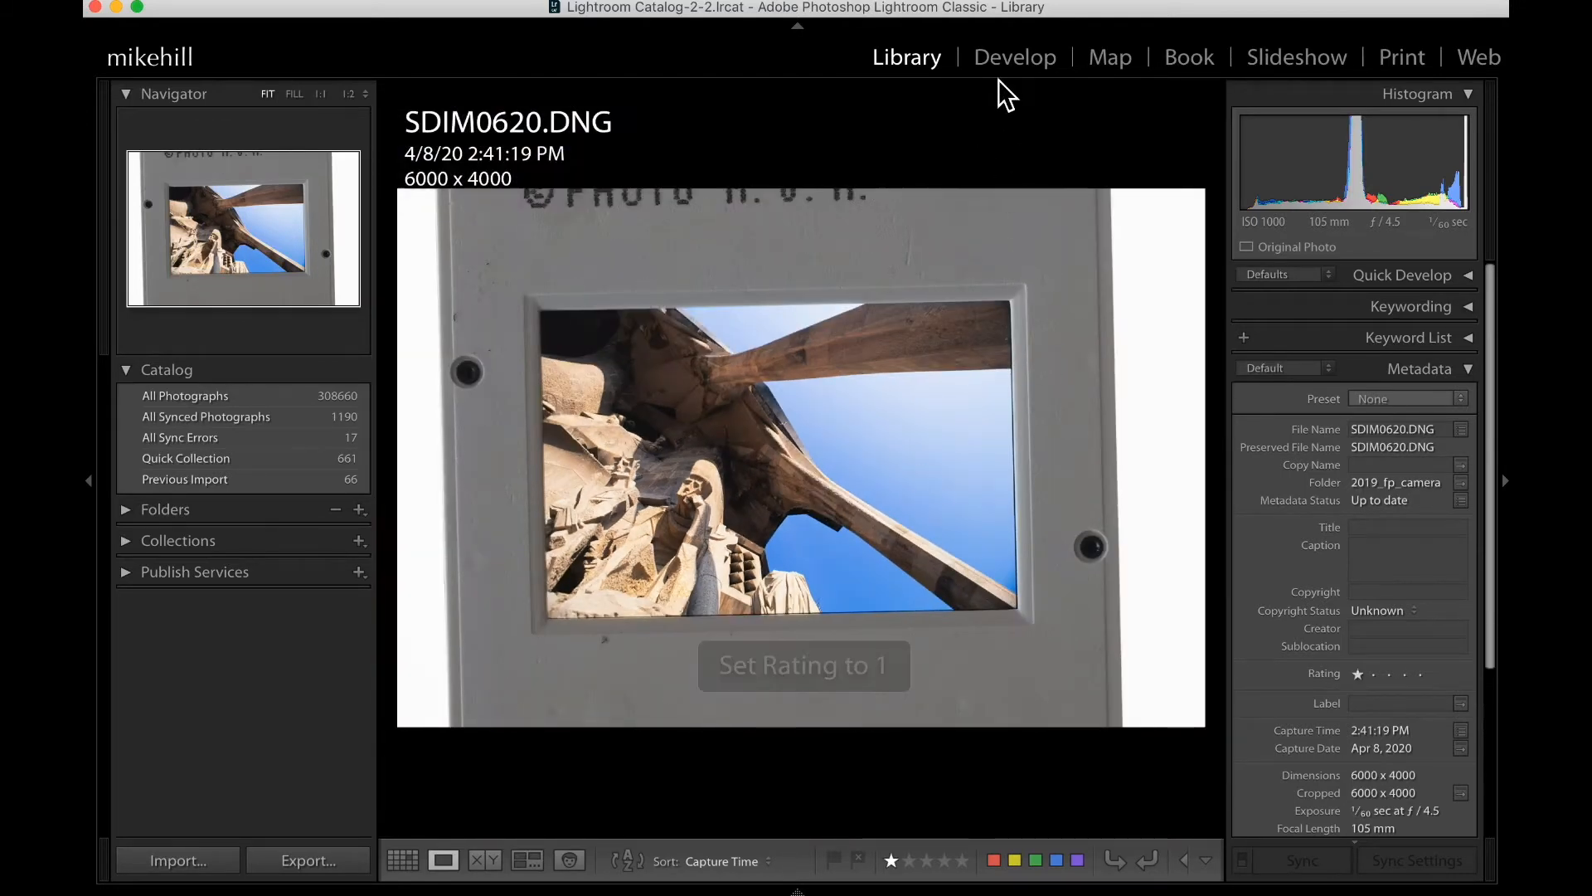
left_click(1014, 55)
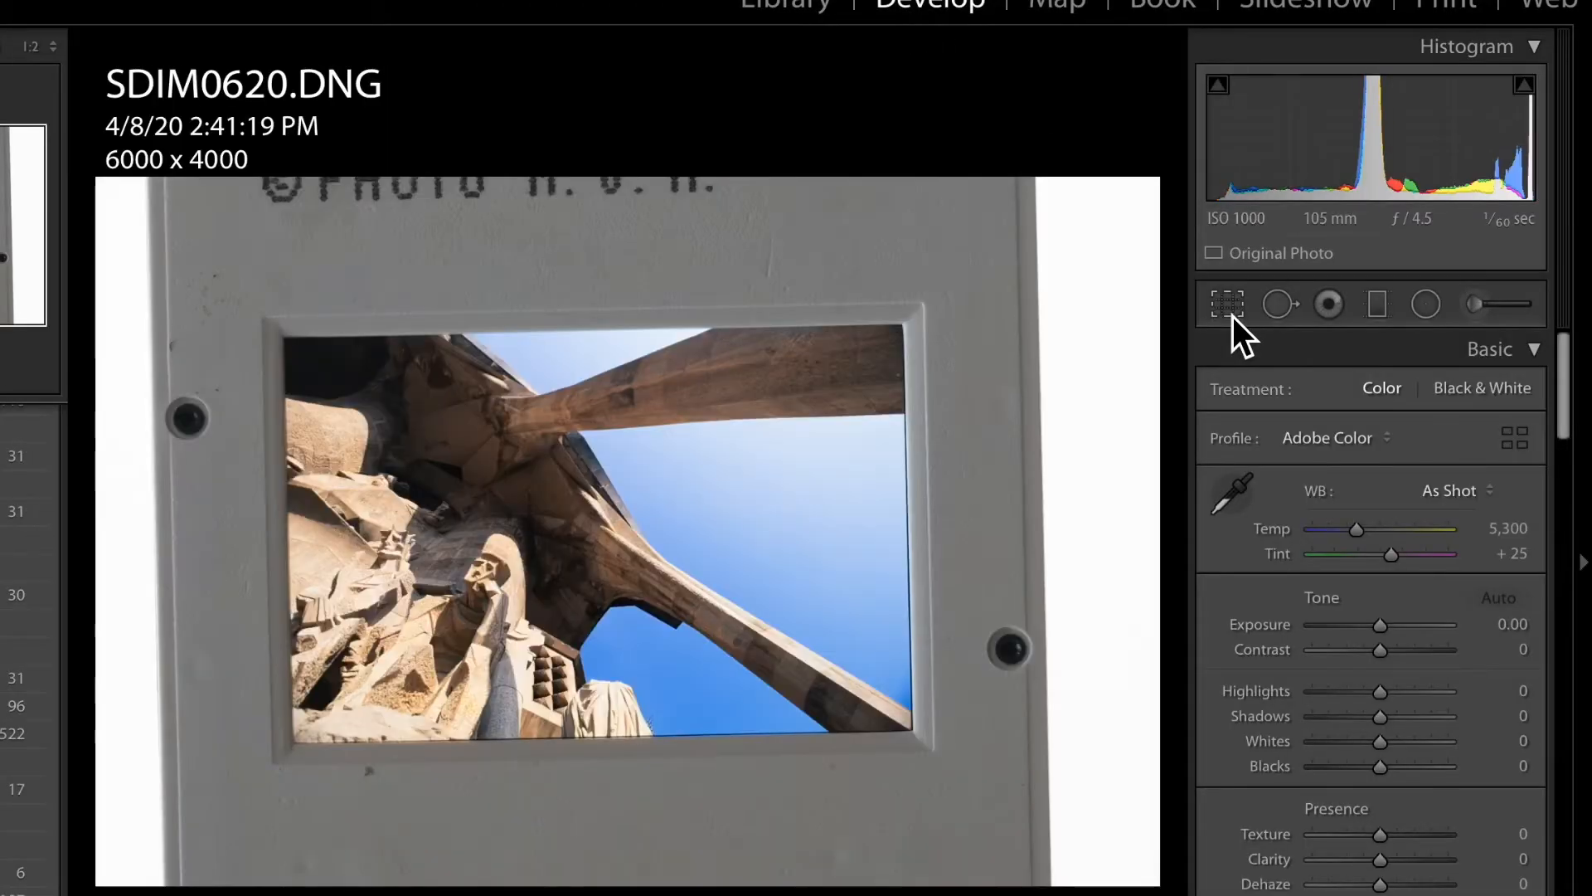
Step: Rotate SDIM0620 about 0.79° and crop to the Sagrada Familia picture, removing the mount
left_click(1226, 303)
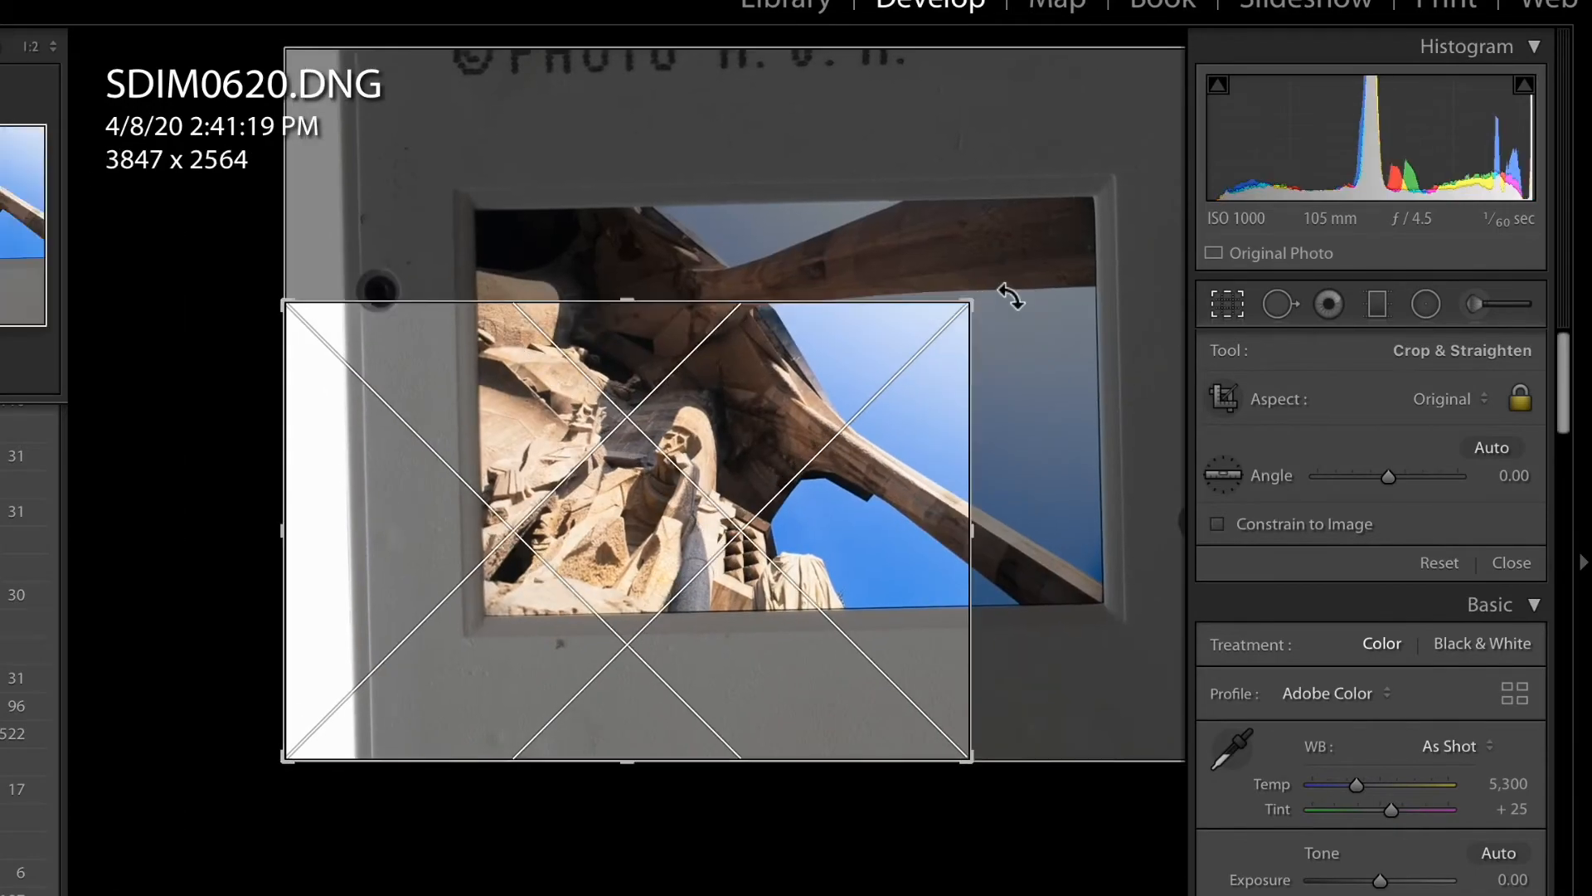
left_click_drag(1010, 295, 792, 431)
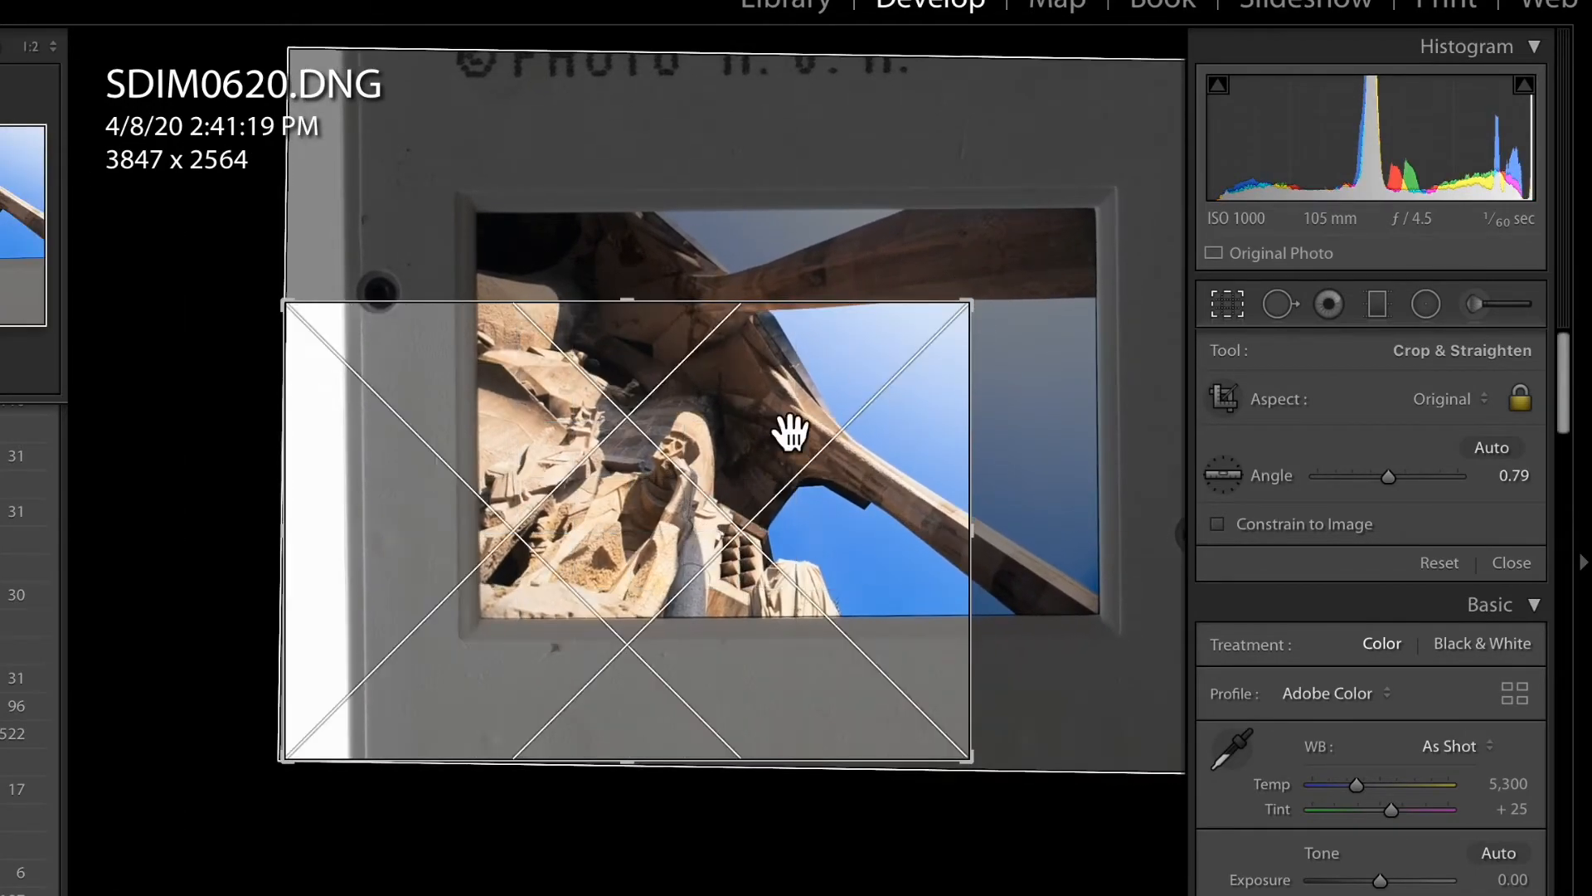
left_click_drag(791, 431, 496, 588)
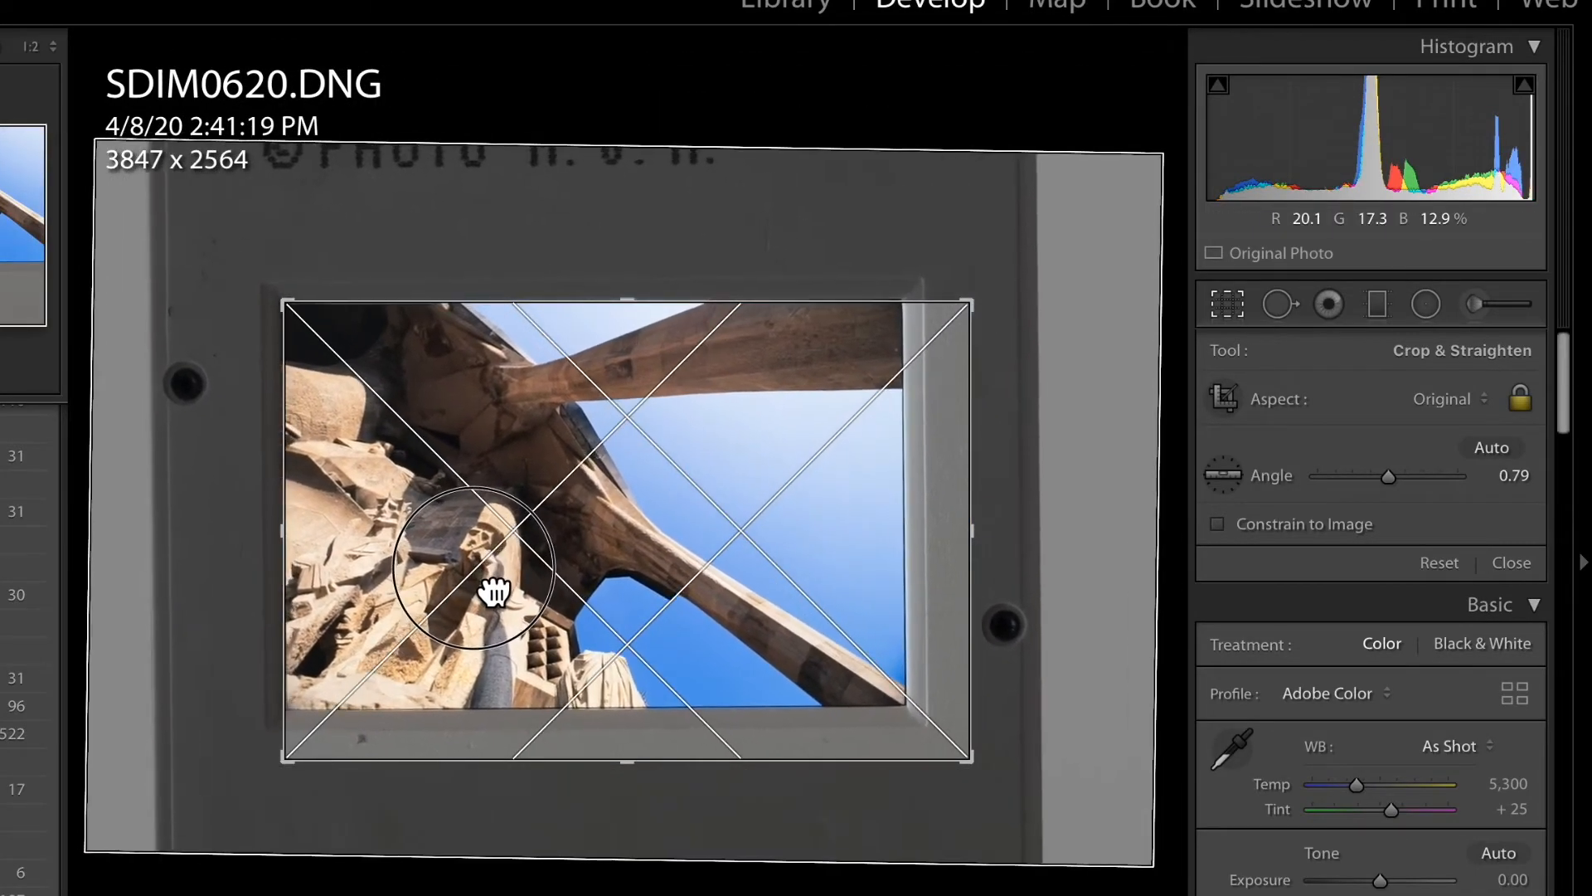
left_click_drag(494, 589, 939, 661)
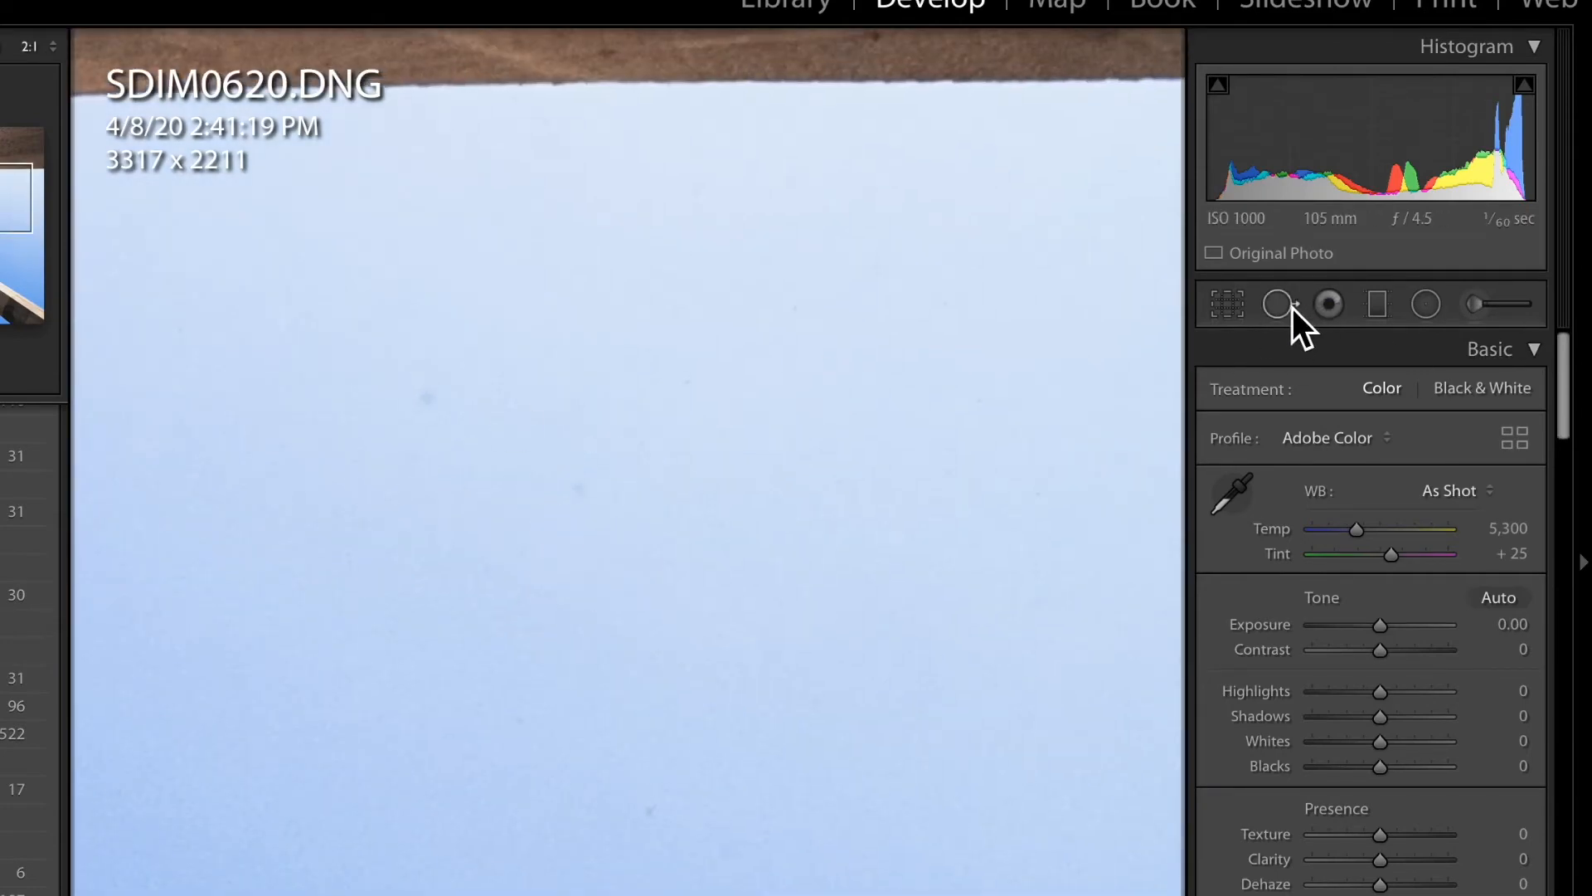
Step: Heal one dust spot in SDIM0620's sky with Spot Removal in Heal mode
left_click(1277, 304)
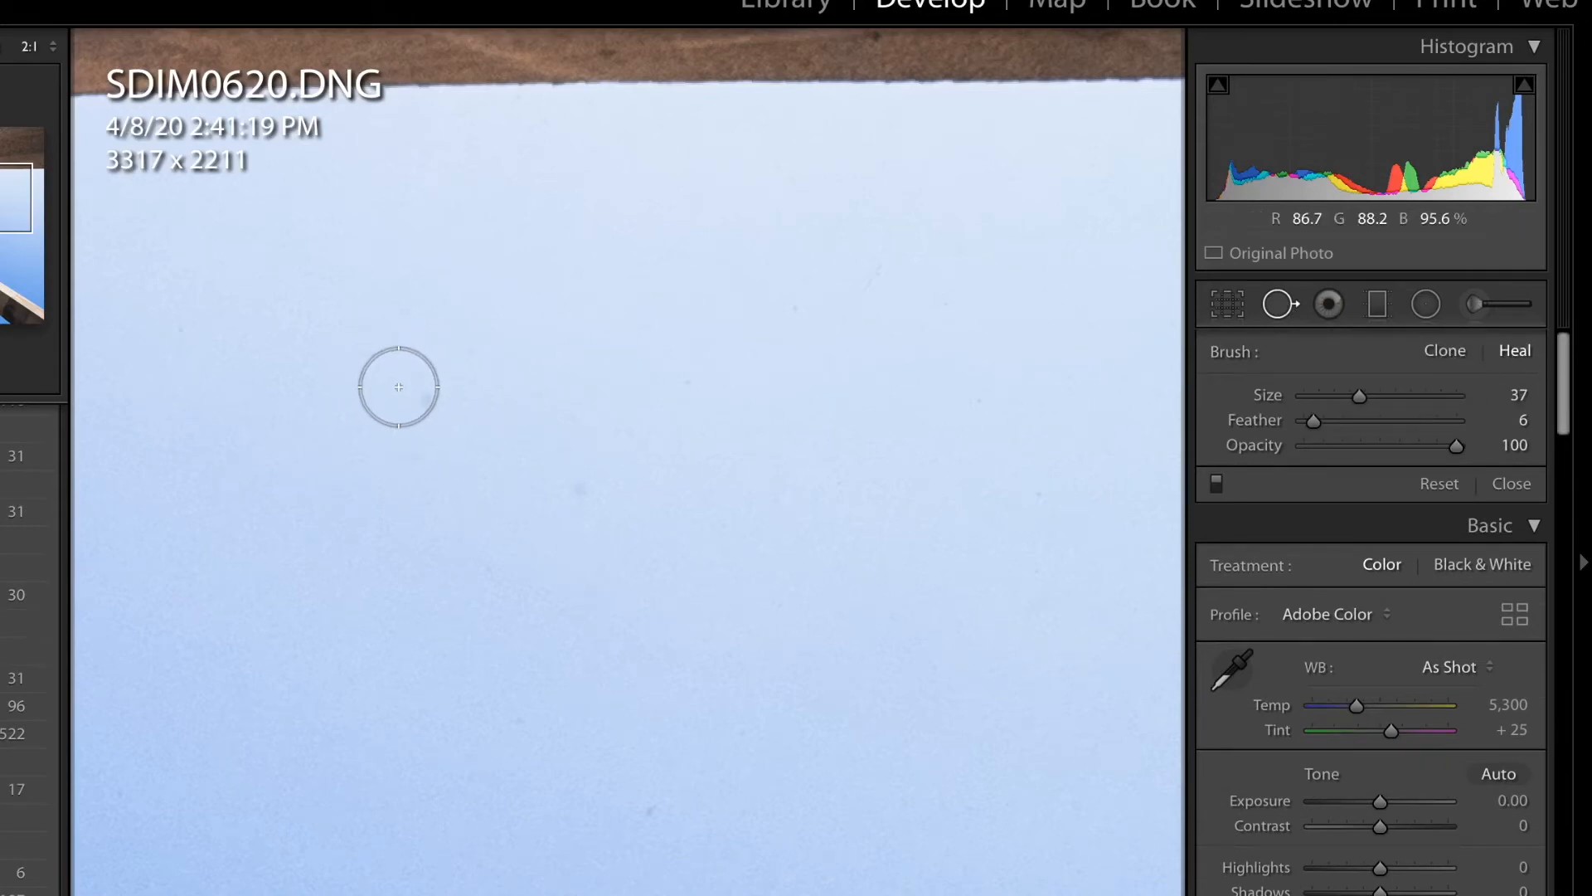
left_click(421, 390)
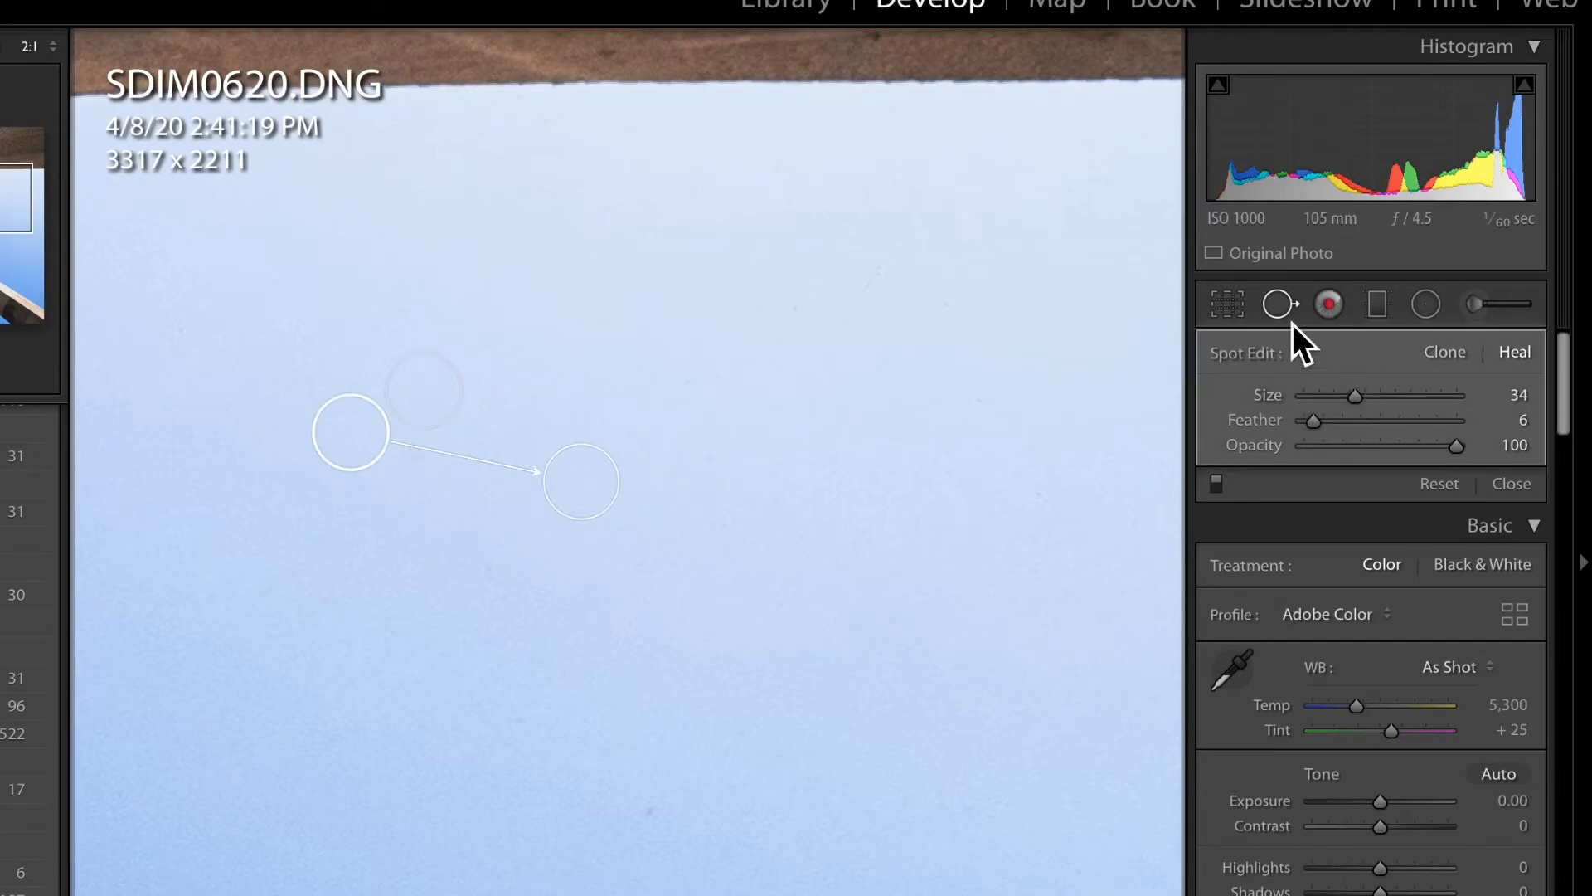
left_click(1512, 483)
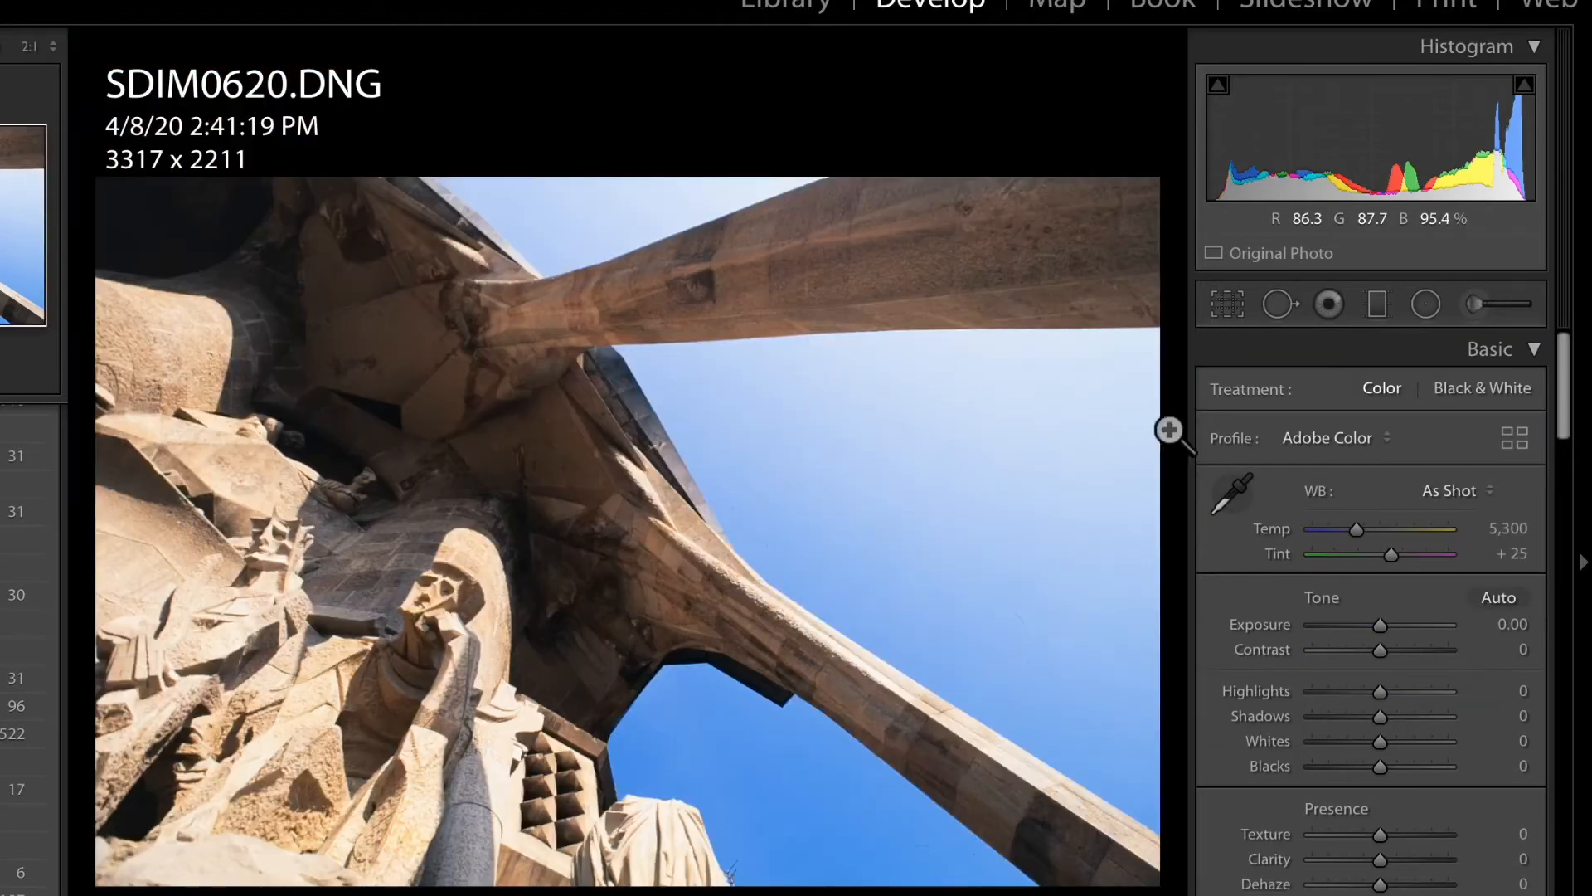
Step: Set Contrast to +10 and fine-tune Shadows on SDIM0620, then return to the Library grid
left_click_drag(1379, 651, 1389, 650)
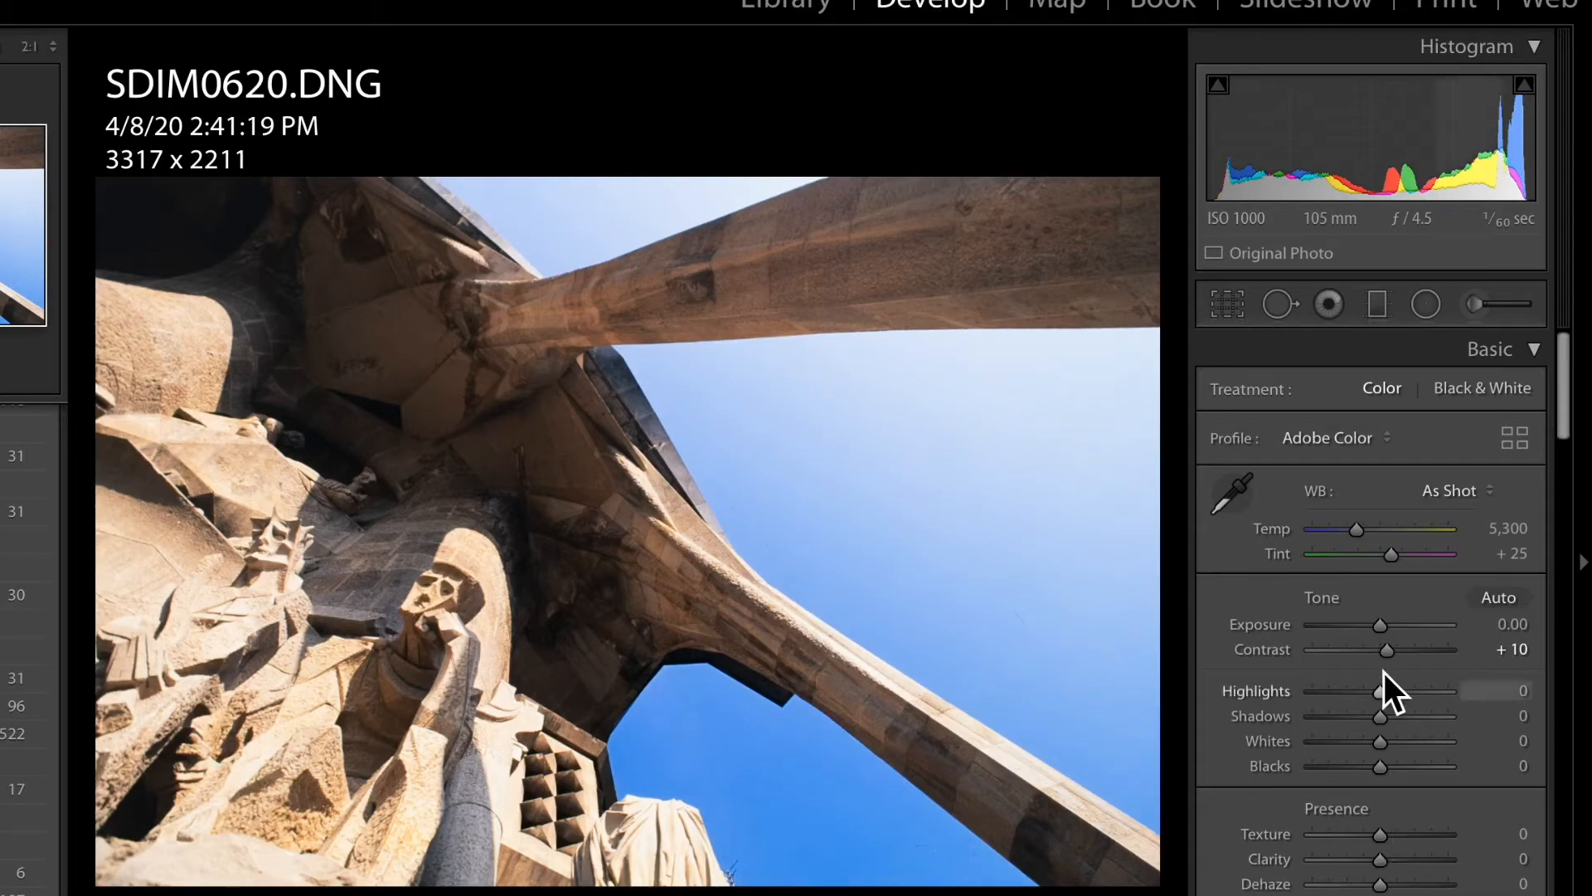
left_click_drag(1379, 716, 1419, 716)
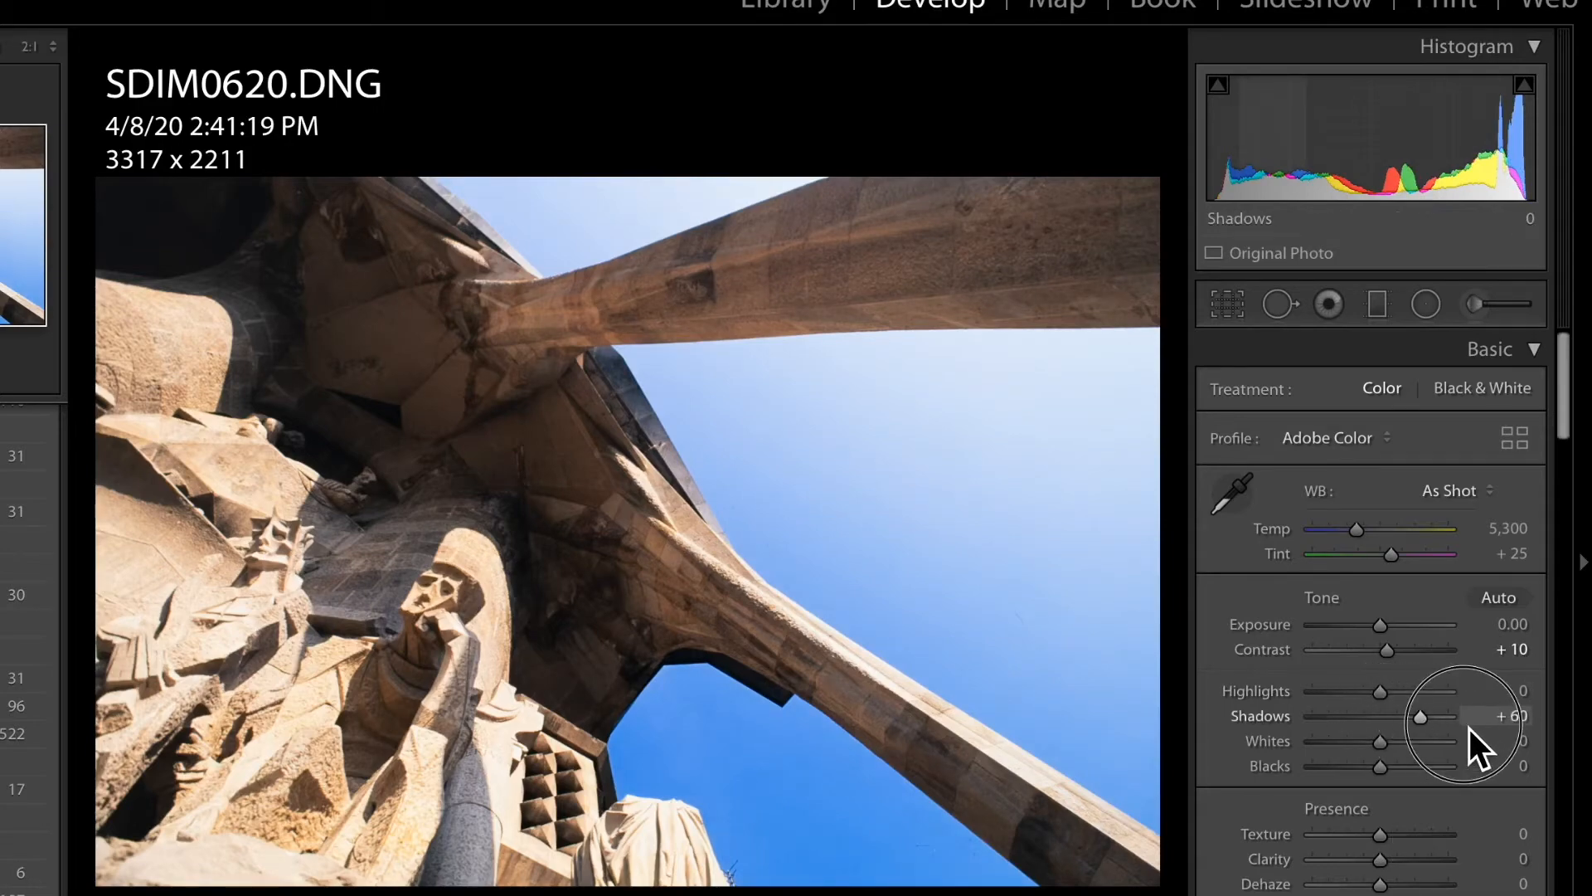
left_click_drag(1420, 716, 1311, 716)
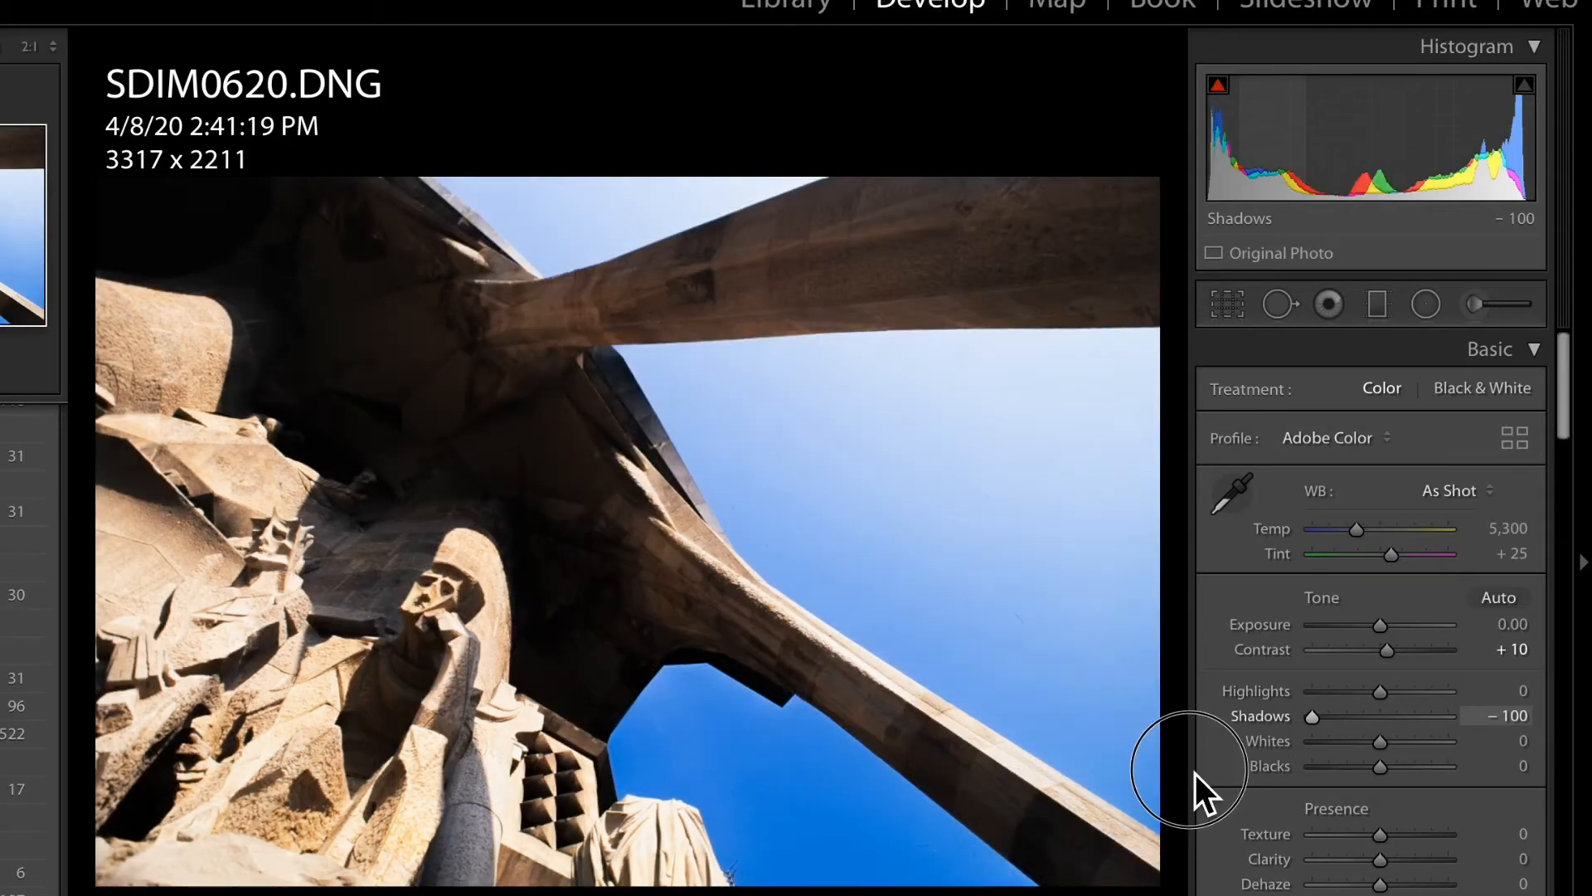
left_click_drag(1311, 715, 1381, 715)
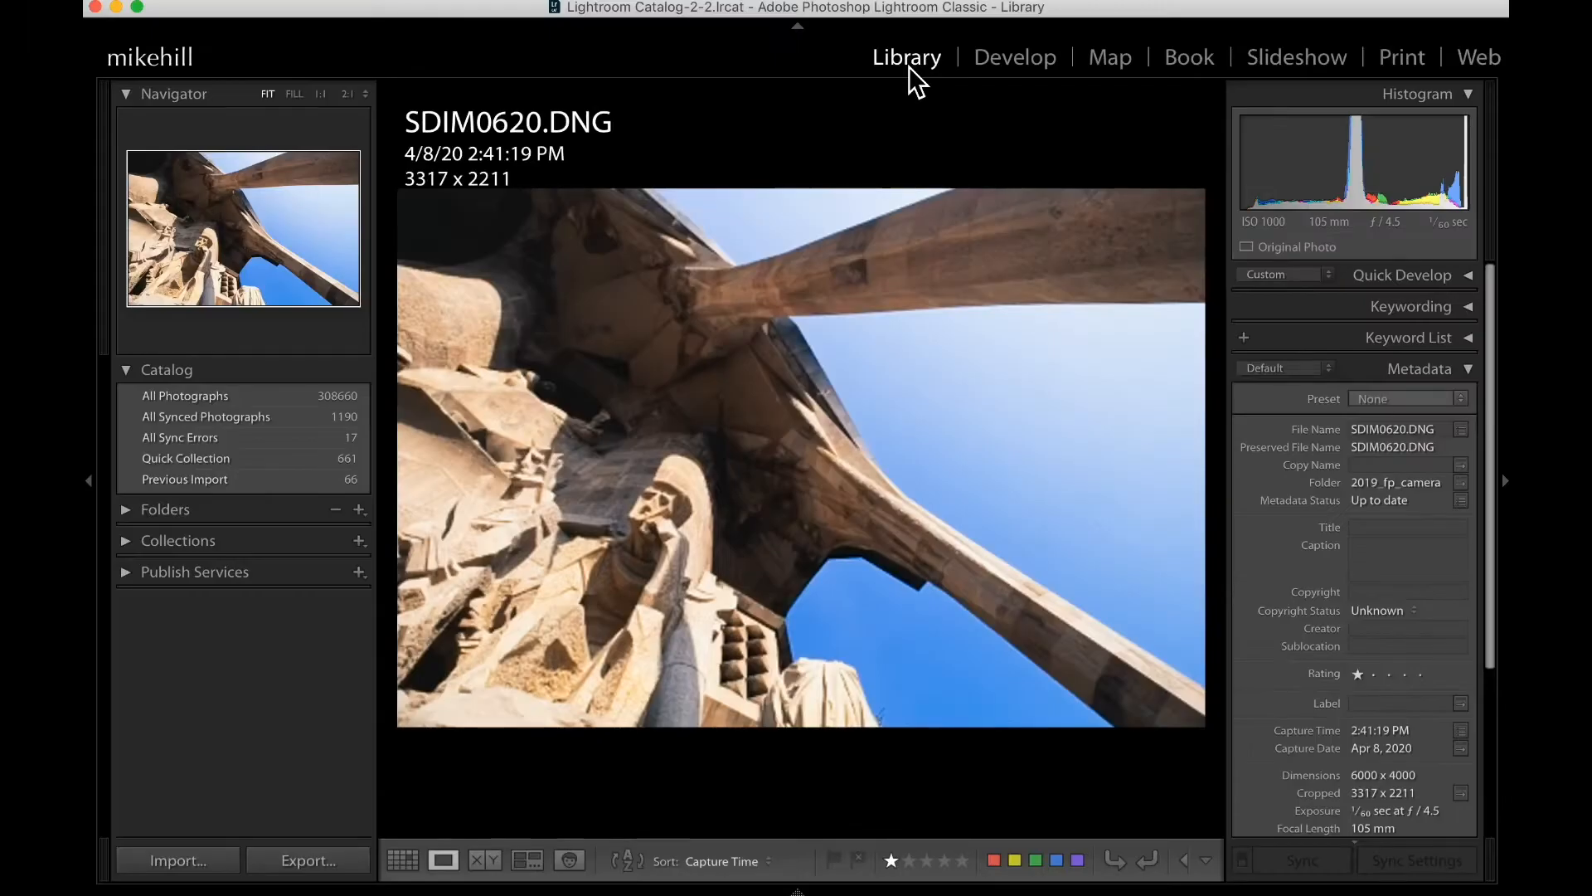
left_click(402, 861)
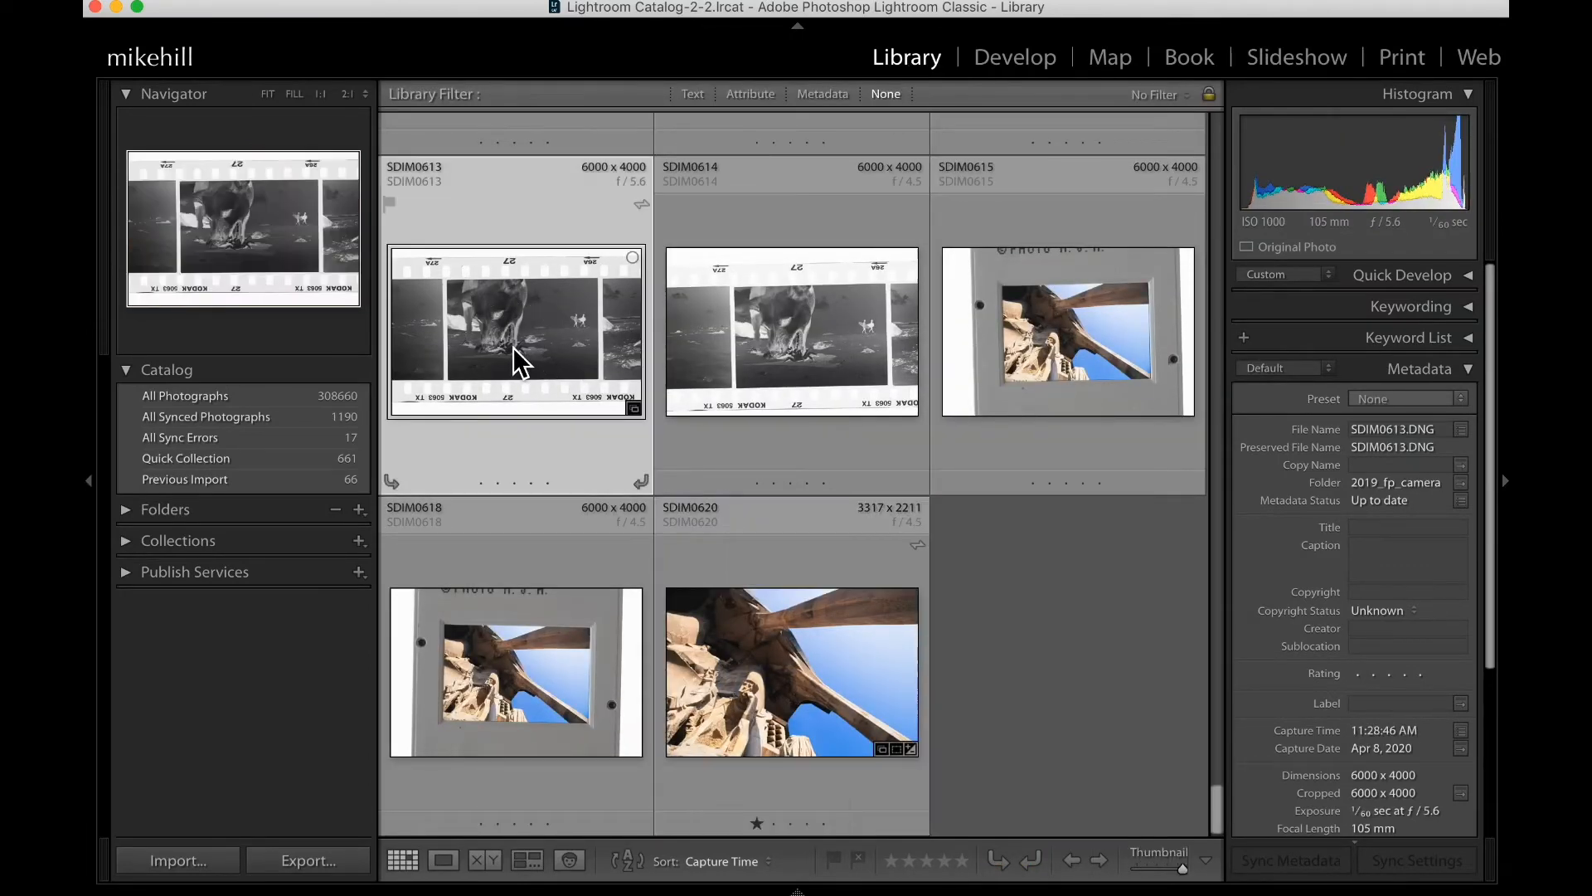
mouse_move(518, 360)
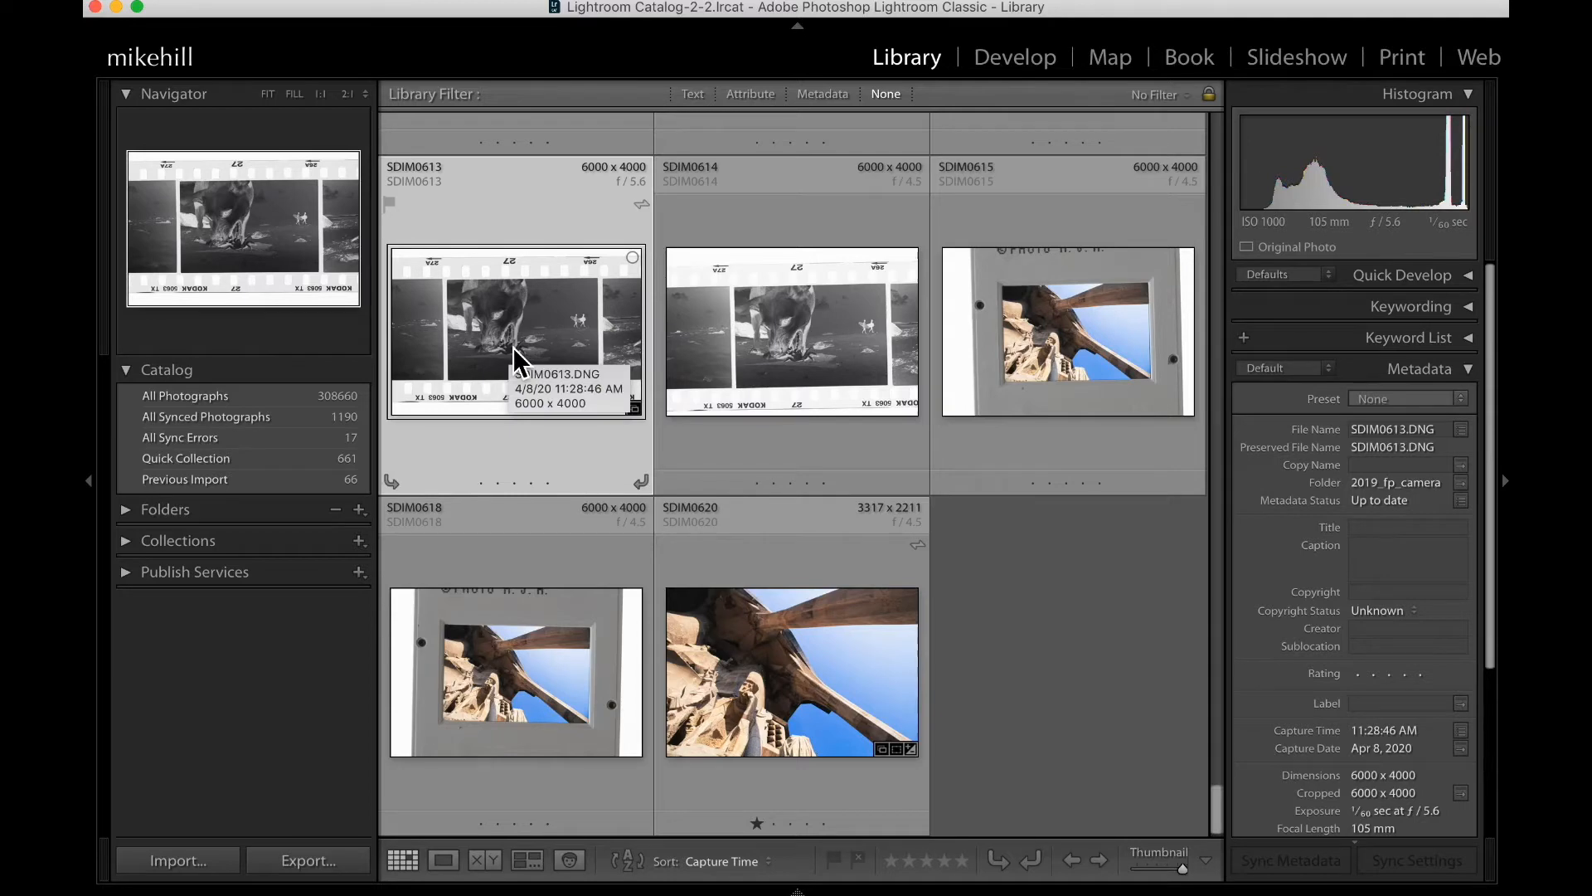
Step: Open the beach dog negative SDIM0613 in Loupe view and zoom in
double_click(515, 330)
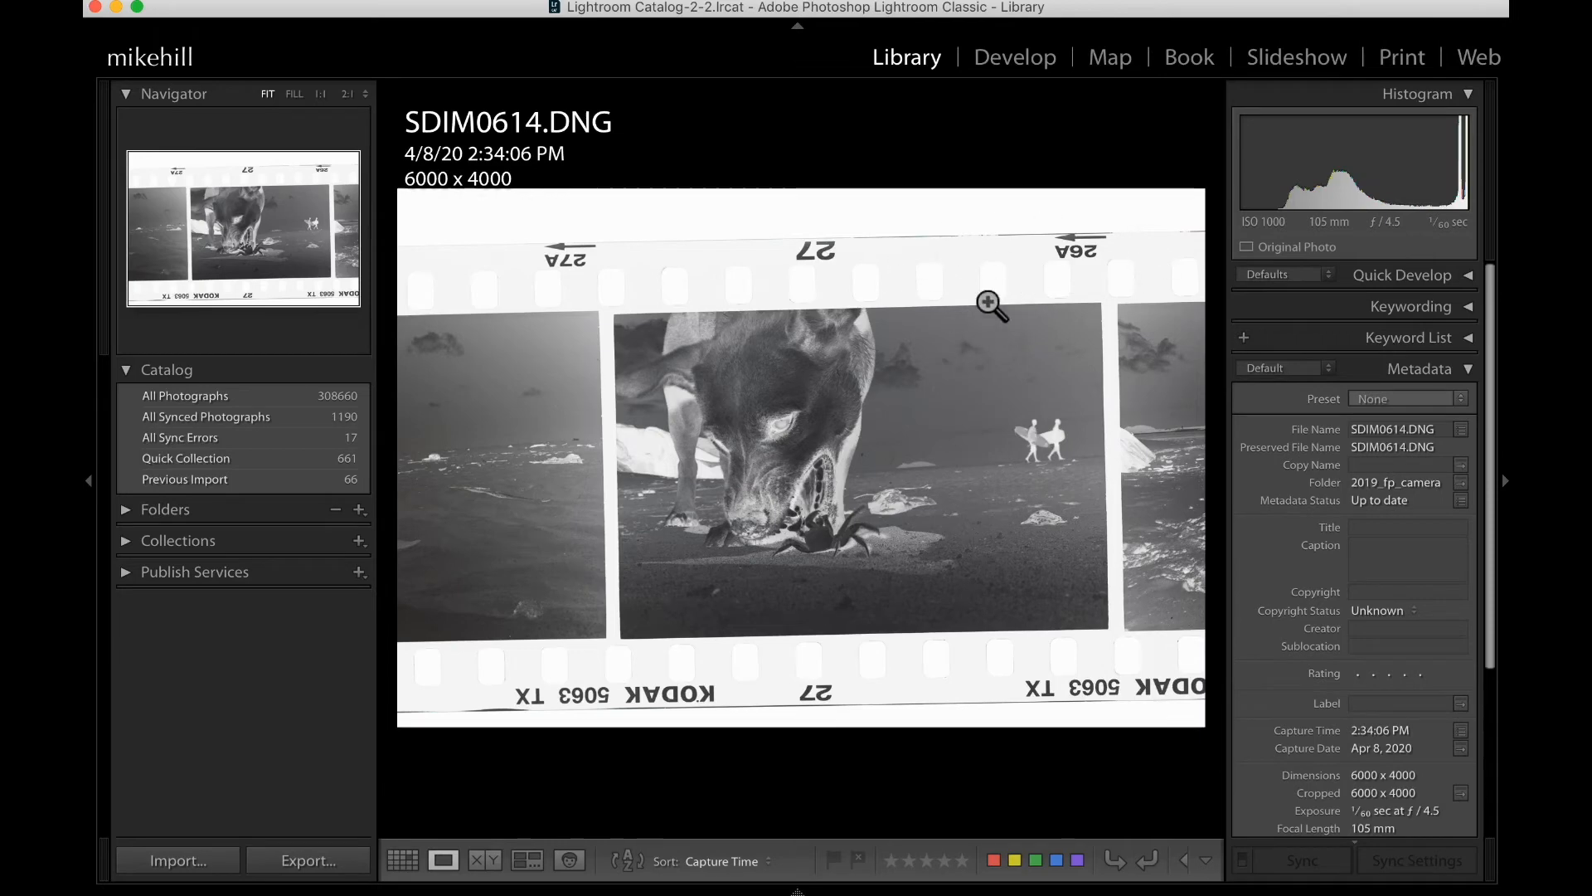
mouse_move(775, 281)
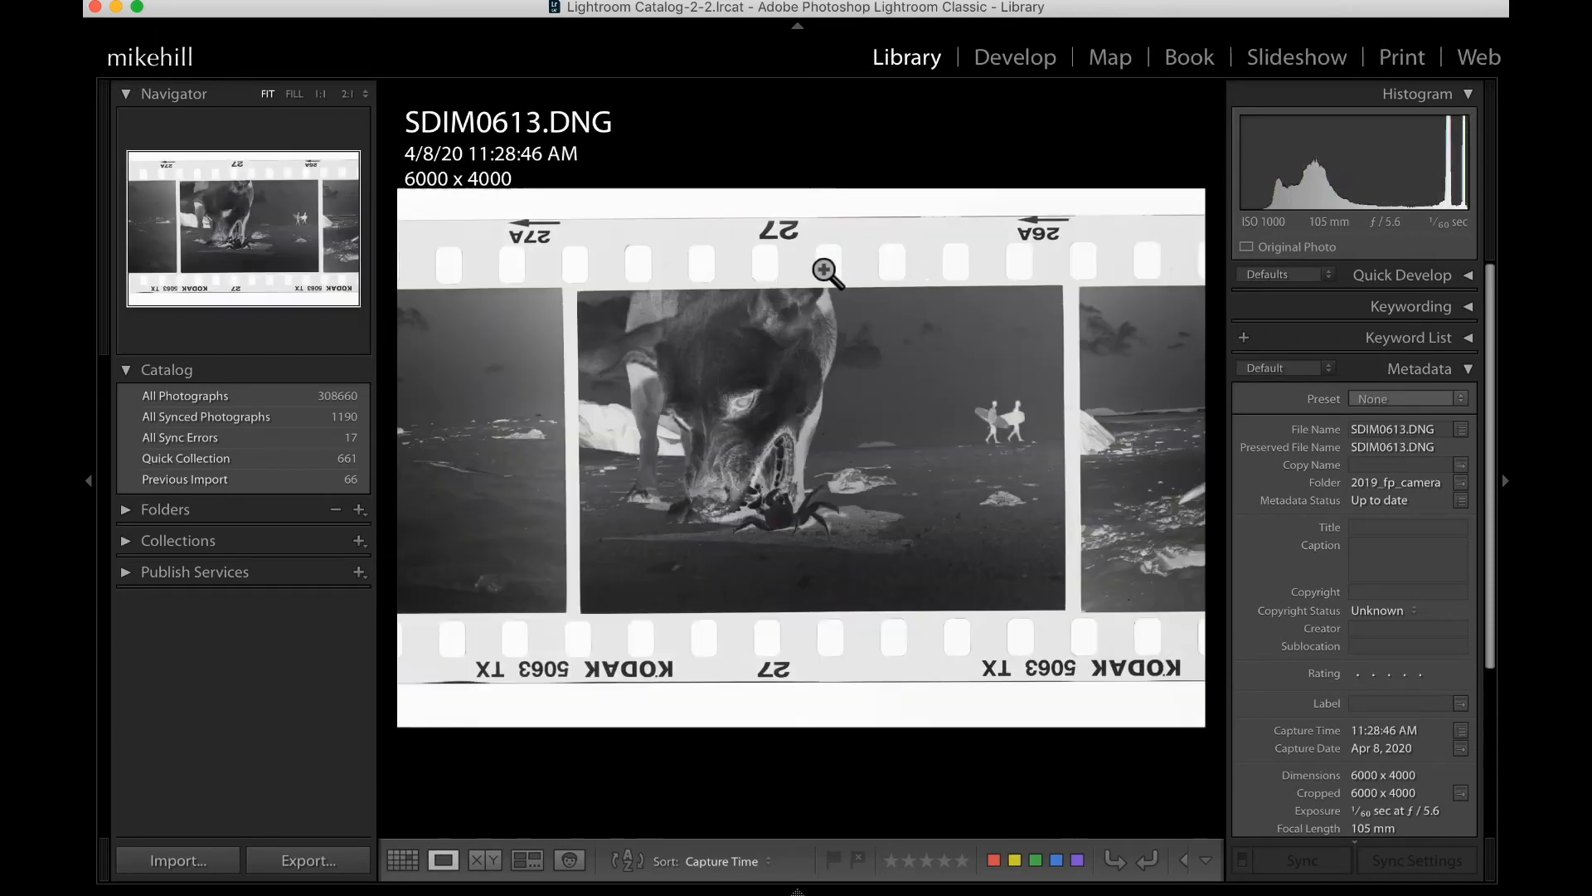
left_click(1013, 57)
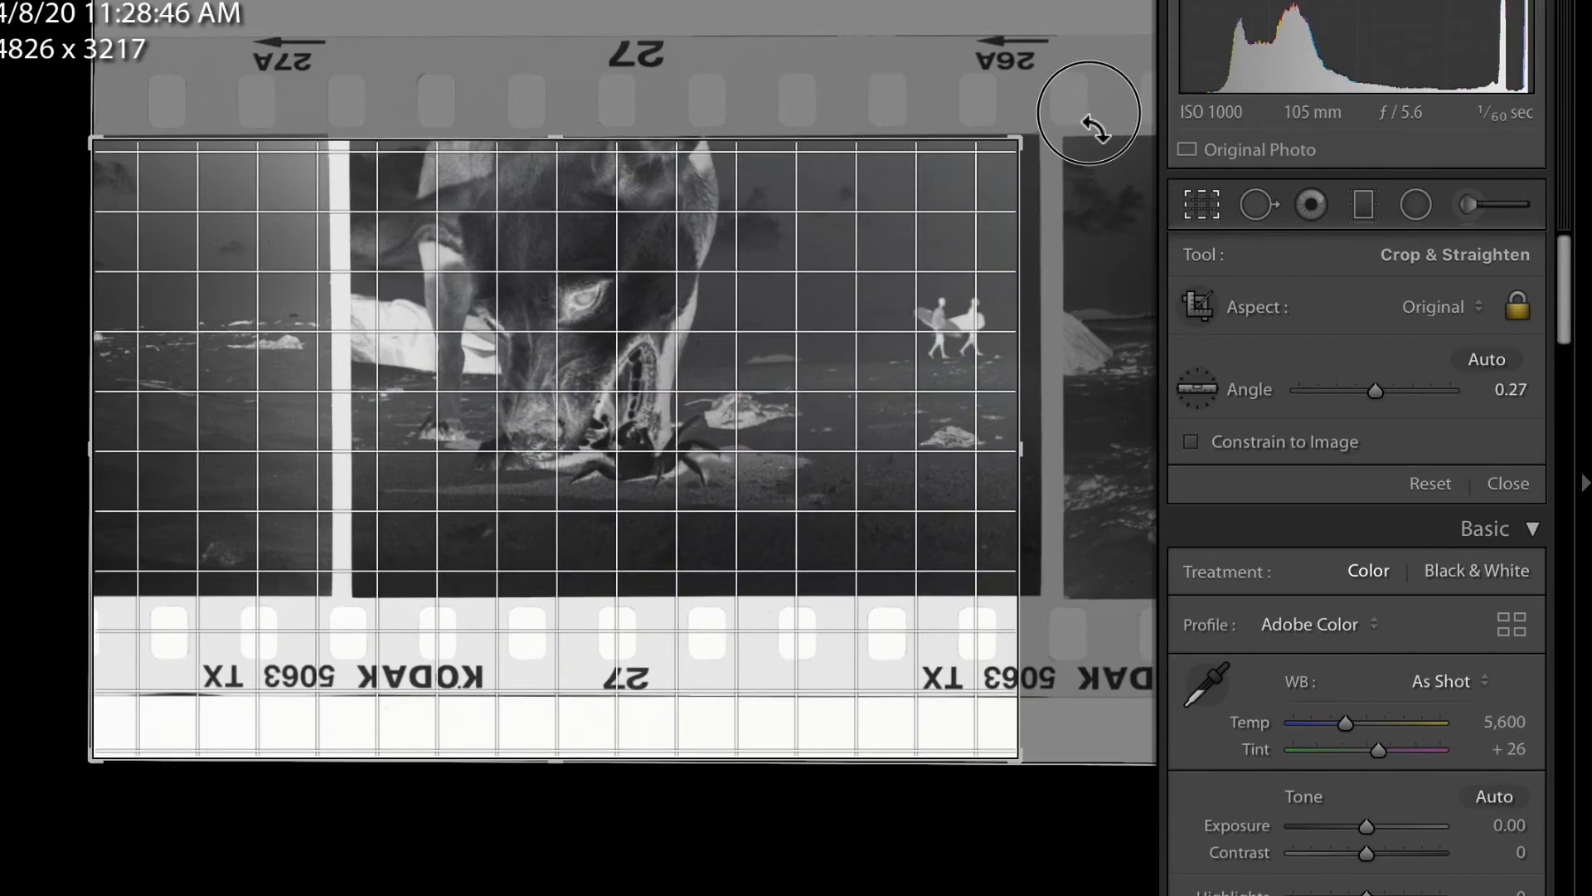
Step: Rotate and tighten the crop to the single dog frame, then apply it
left_click_drag(1087, 122, 91, 396)
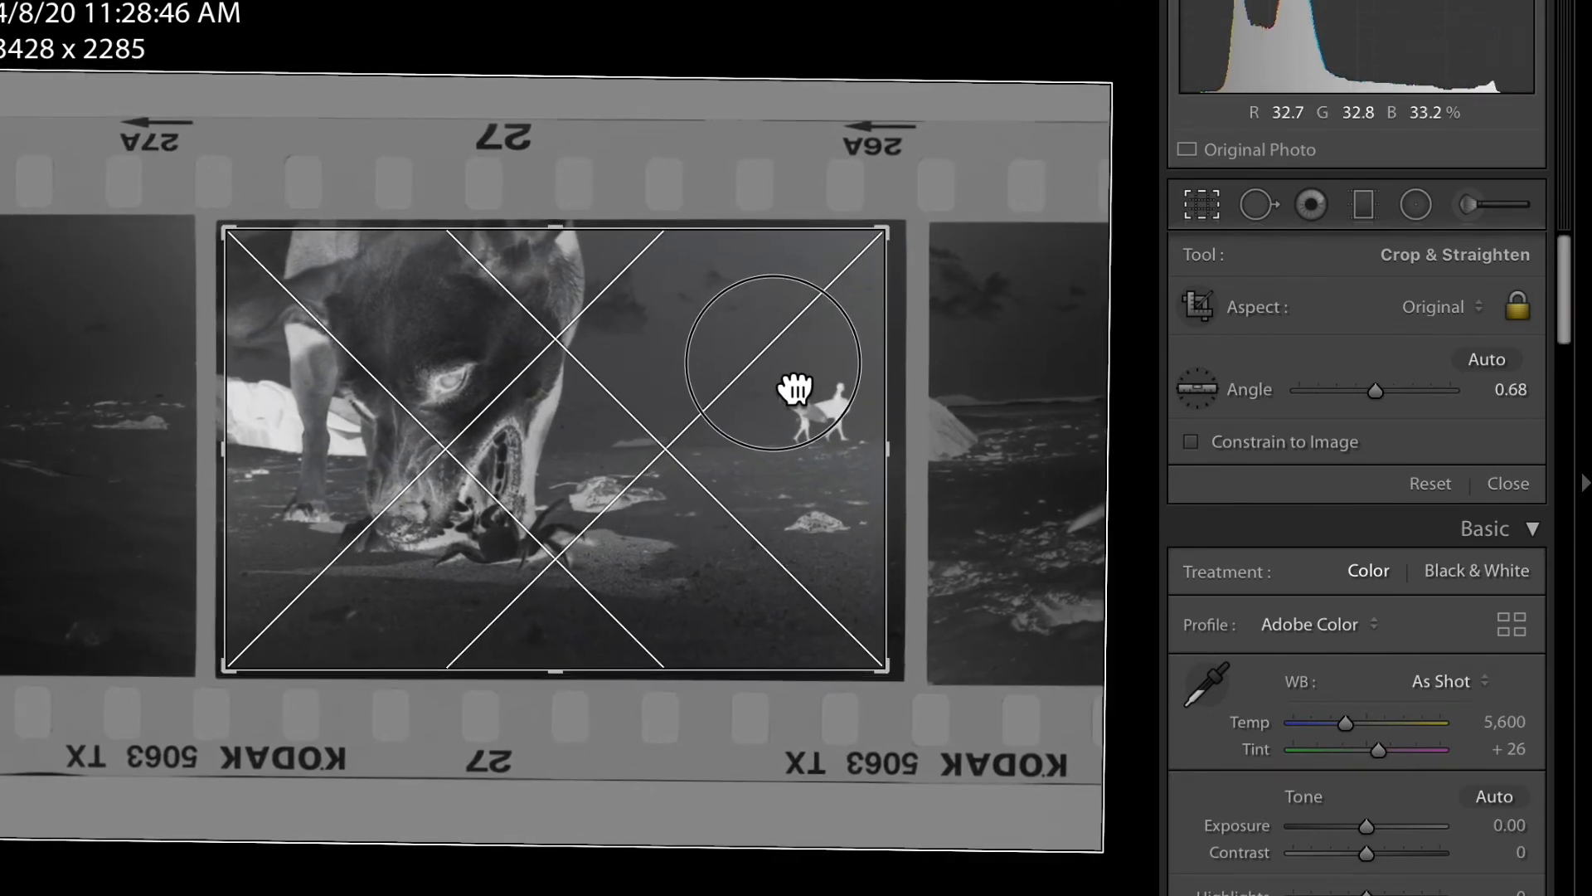
left_click(1200, 204)
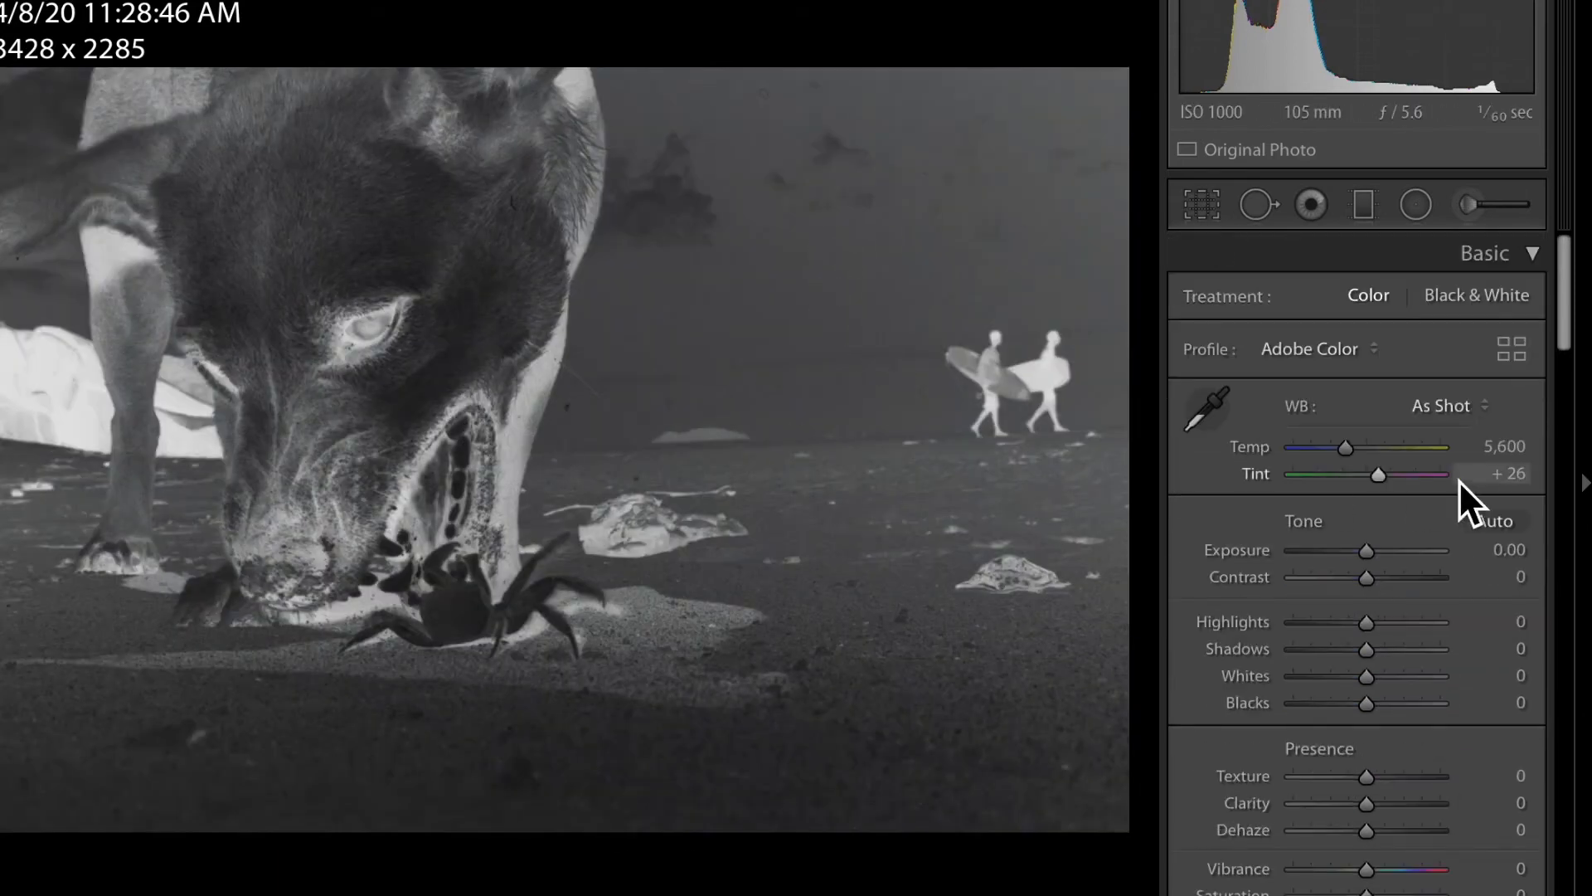
Step: Scroll the Develop panels down to SDIM0613's Tone Curve
scroll("down", 3)
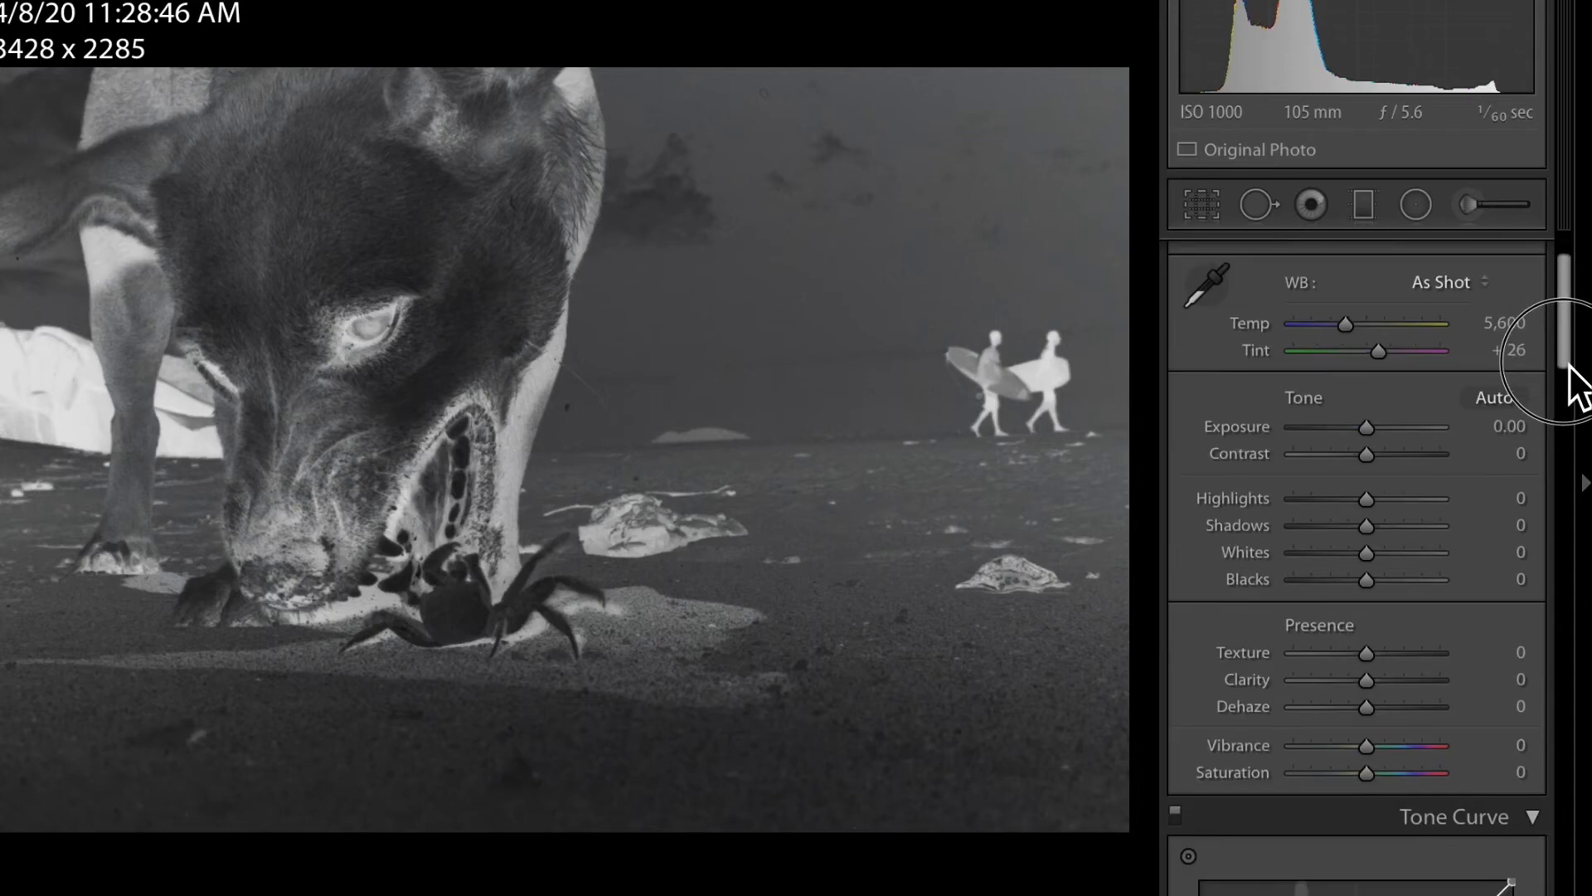
scroll("down", 3)
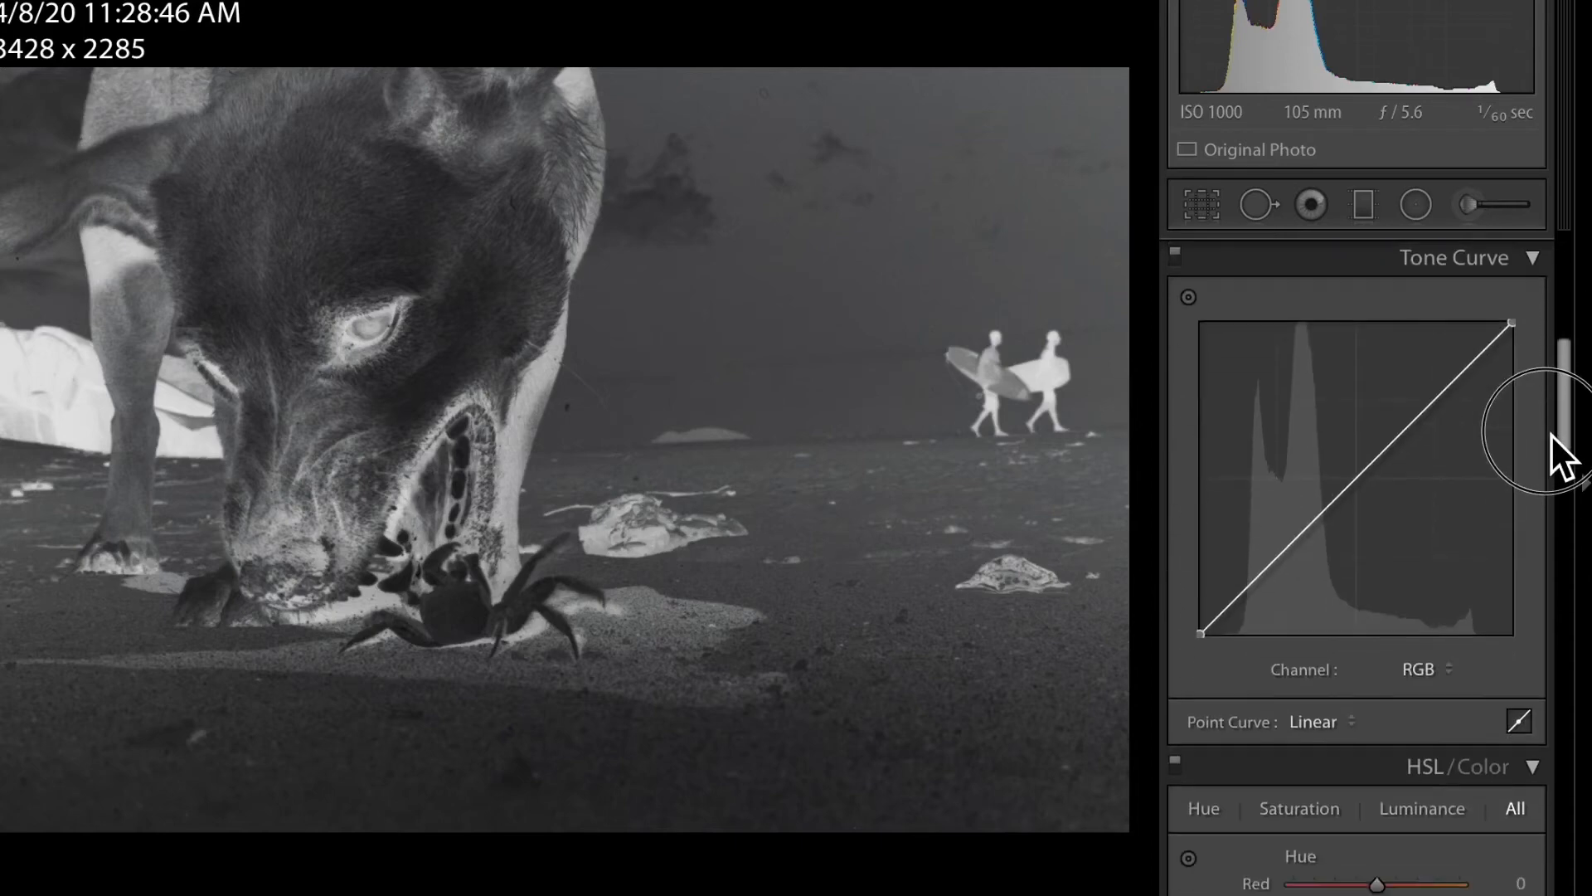
mouse_move(1511, 322)
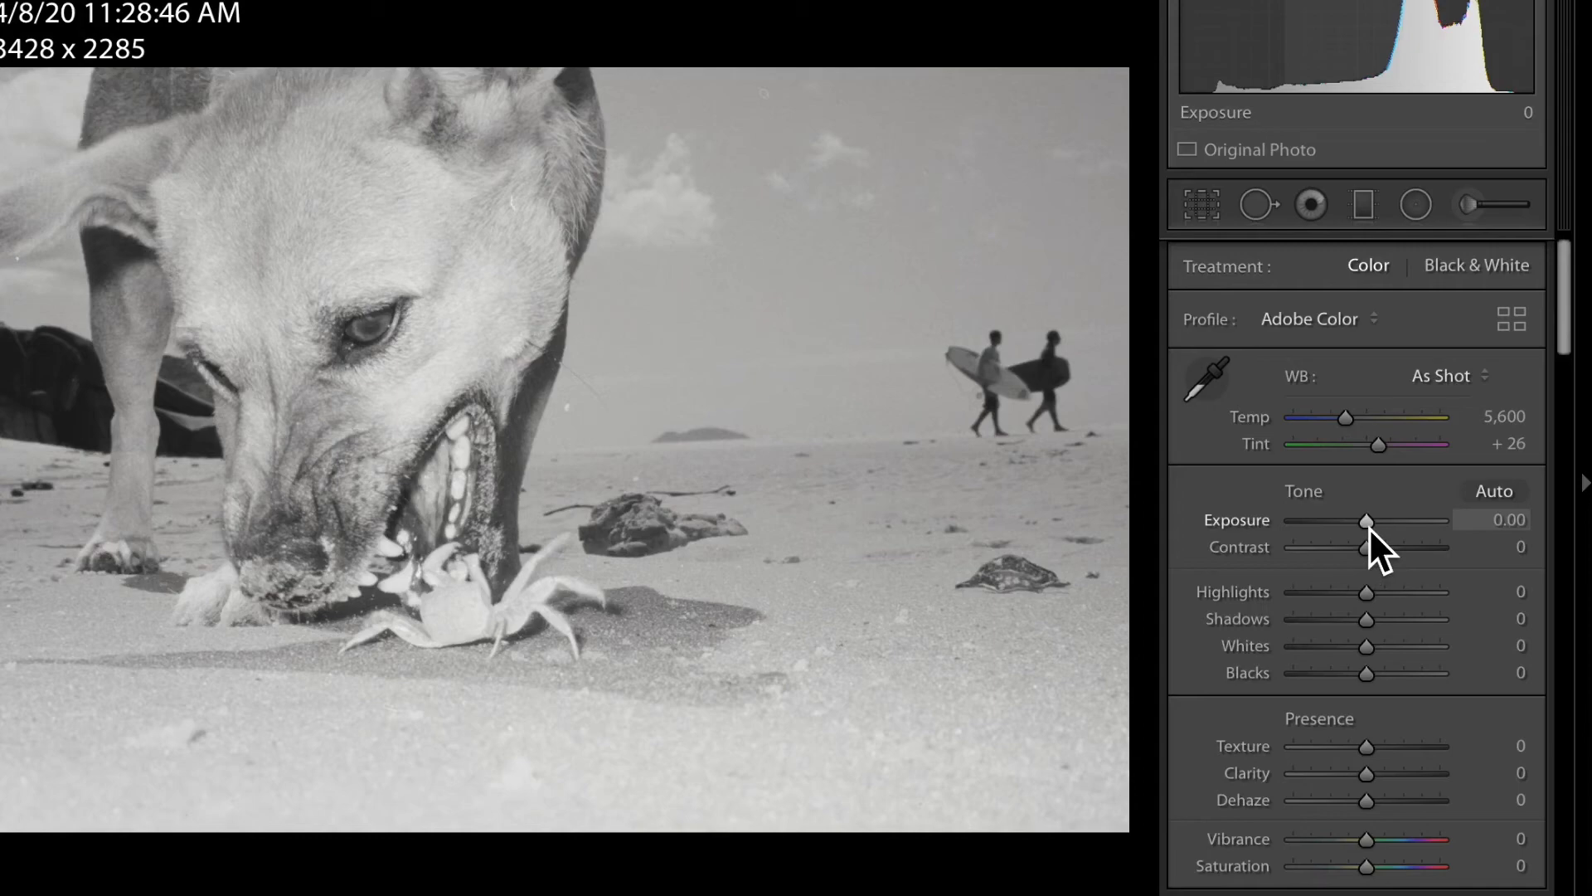
Step: Raise the dog photo's Exposure to +0.55 and Contrast to +15
left_click_drag(1363, 520, 1294, 520)
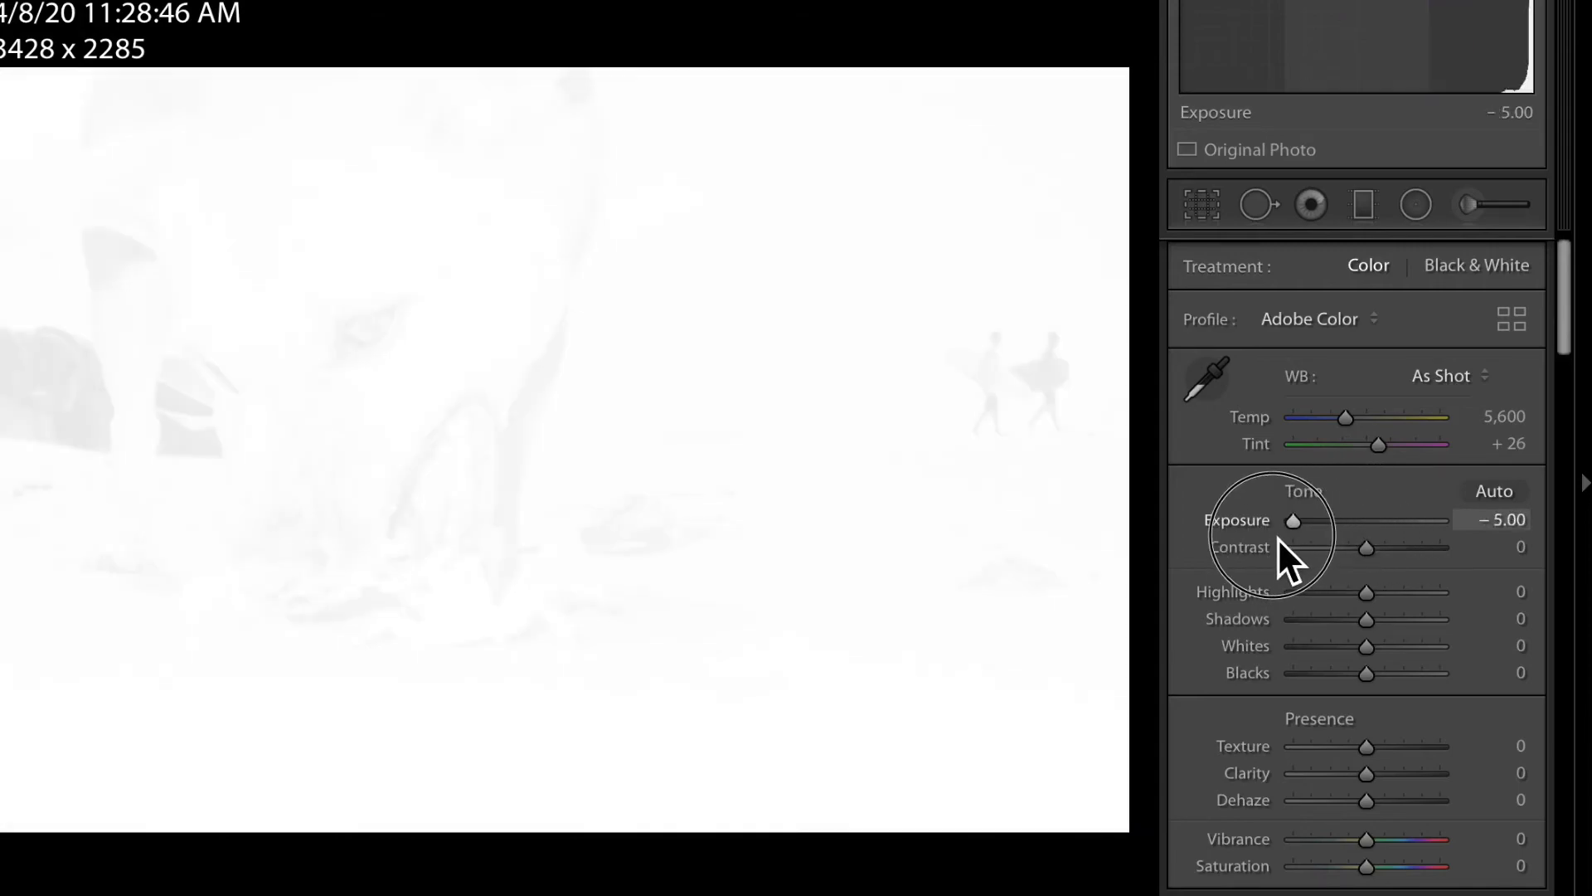
left_click_drag(1294, 520, 1366, 520)
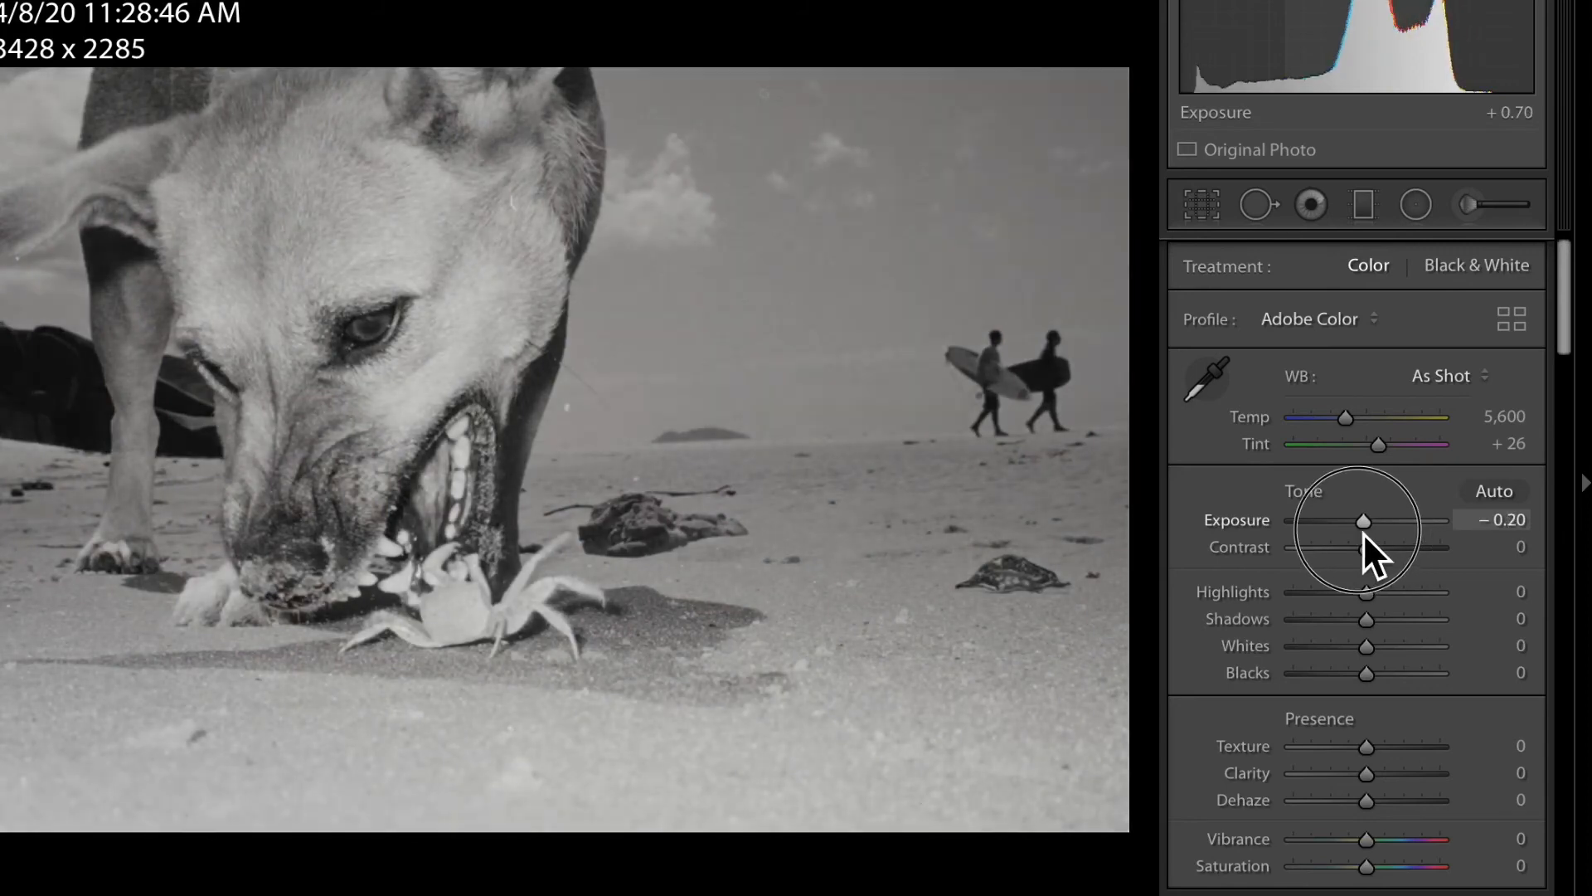
left_click_drag(1363, 520, 1366, 520)
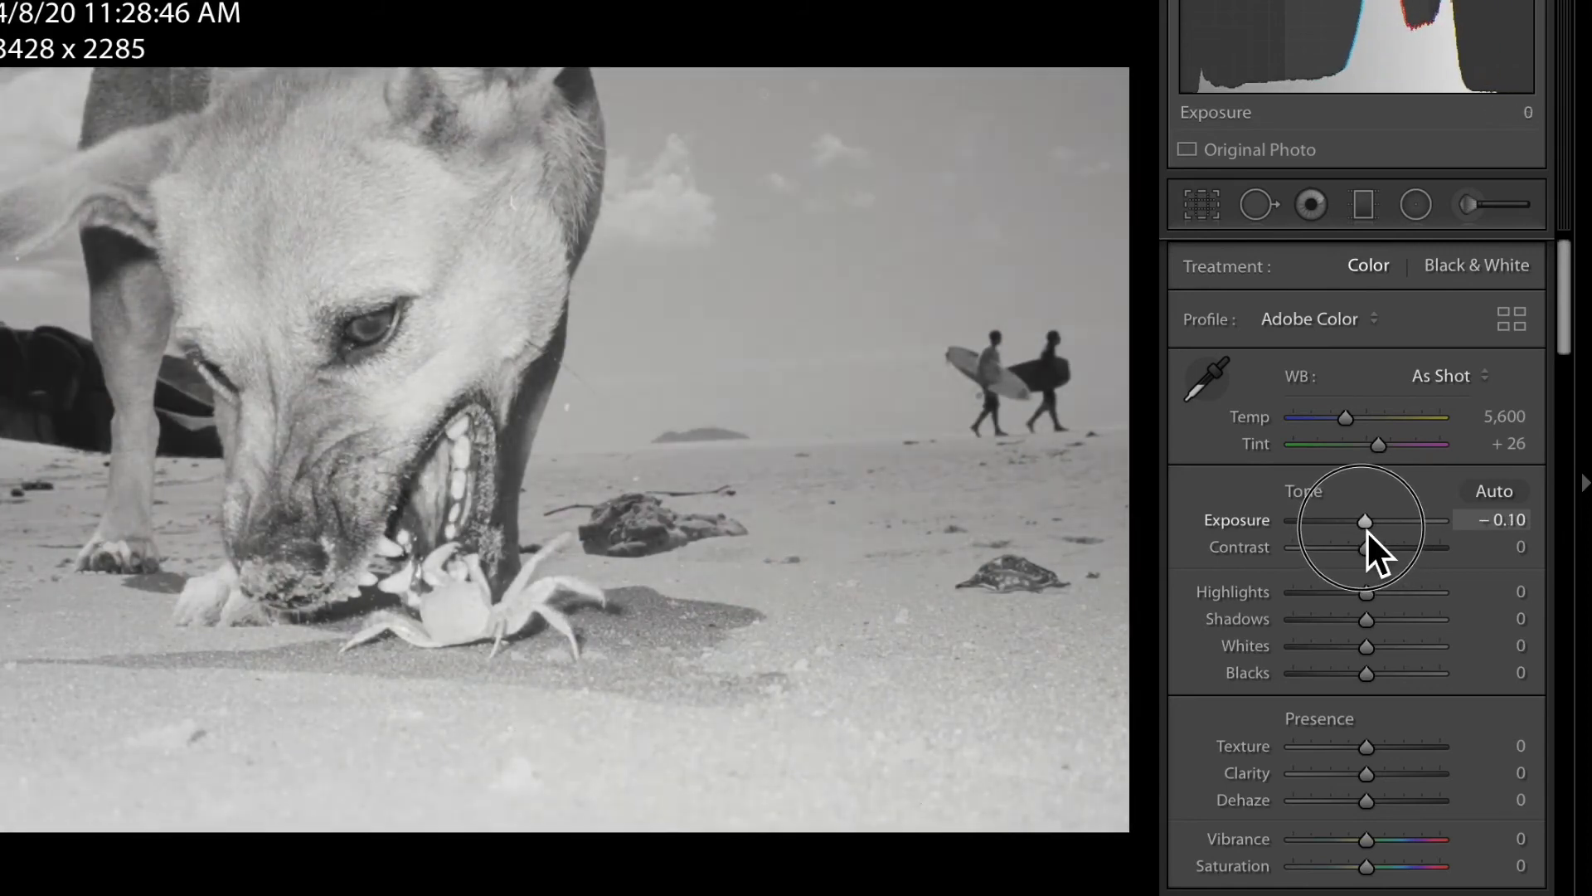
left_click_drag(1366, 520, 1371, 520)
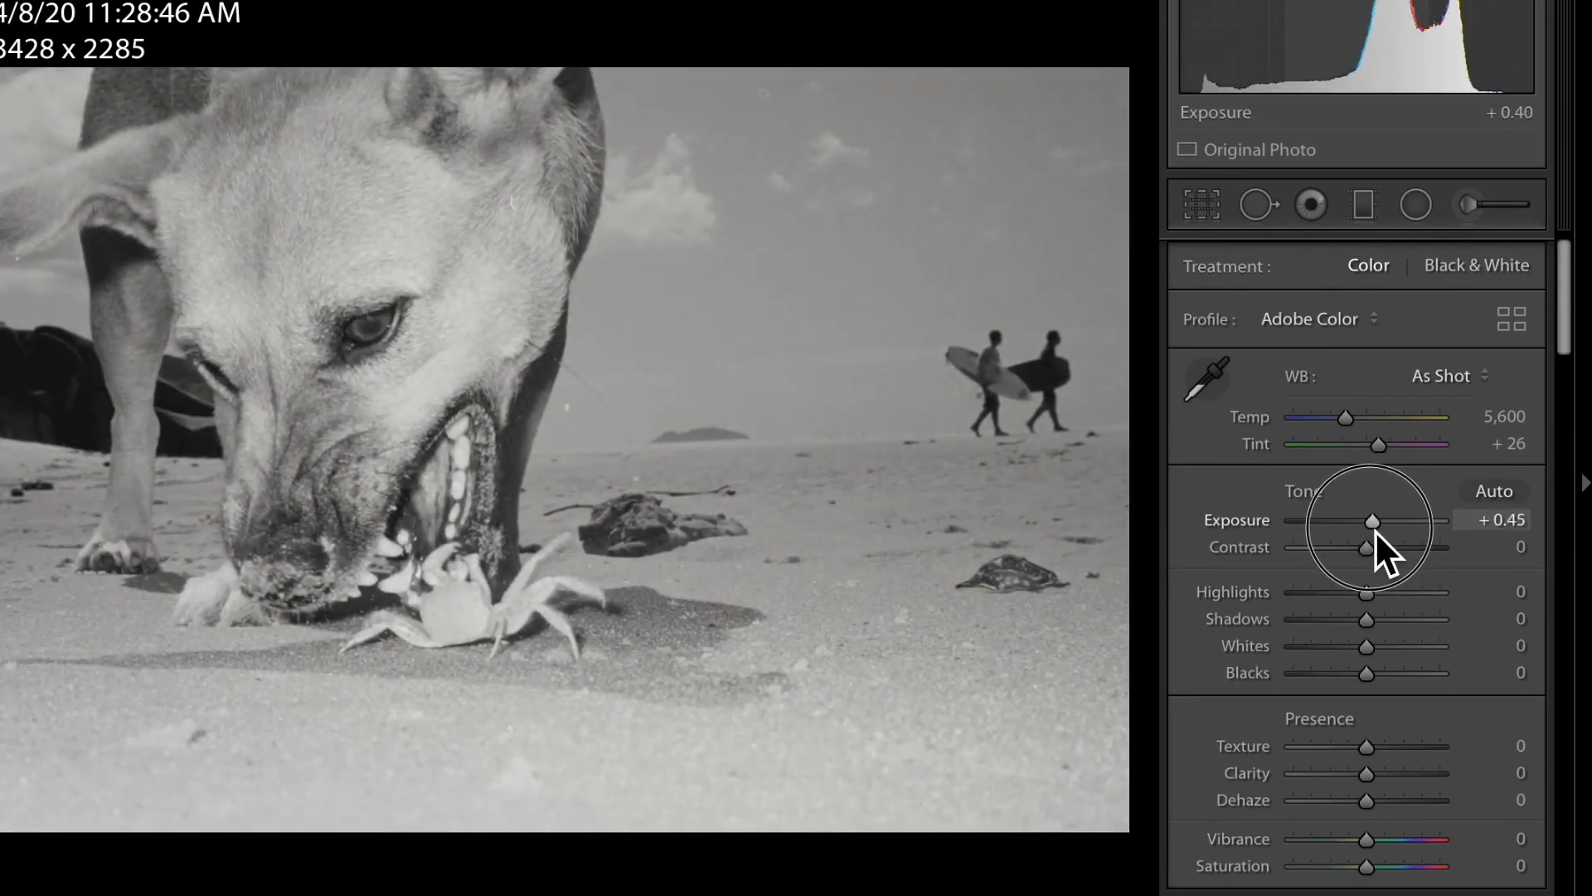
left_click_drag(1372, 521, 1376, 521)
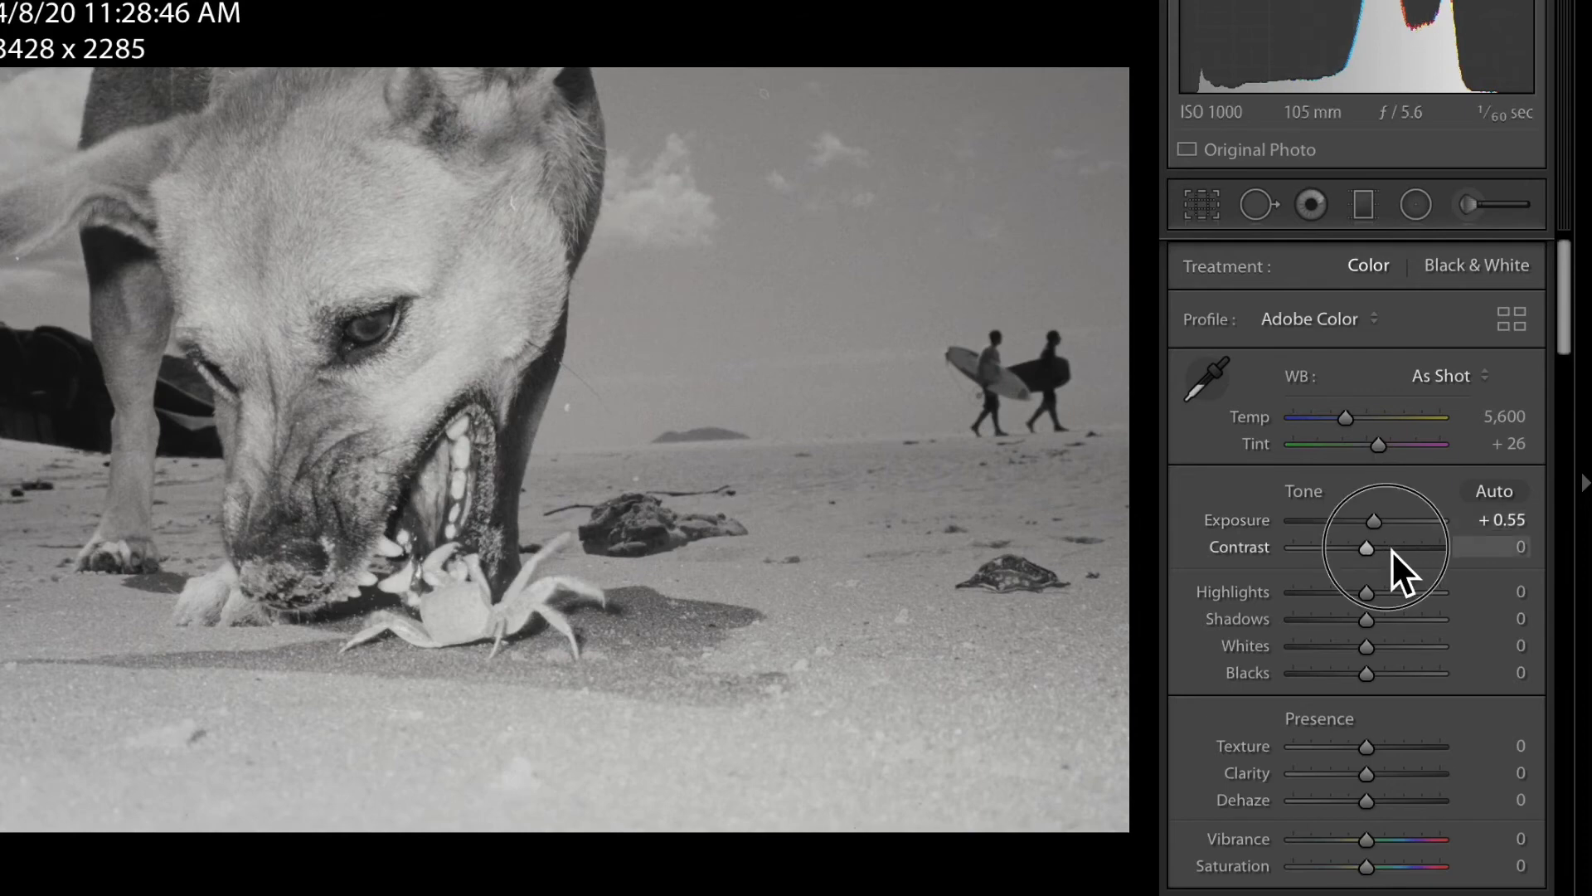
left_click_drag(1366, 548, 1361, 548)
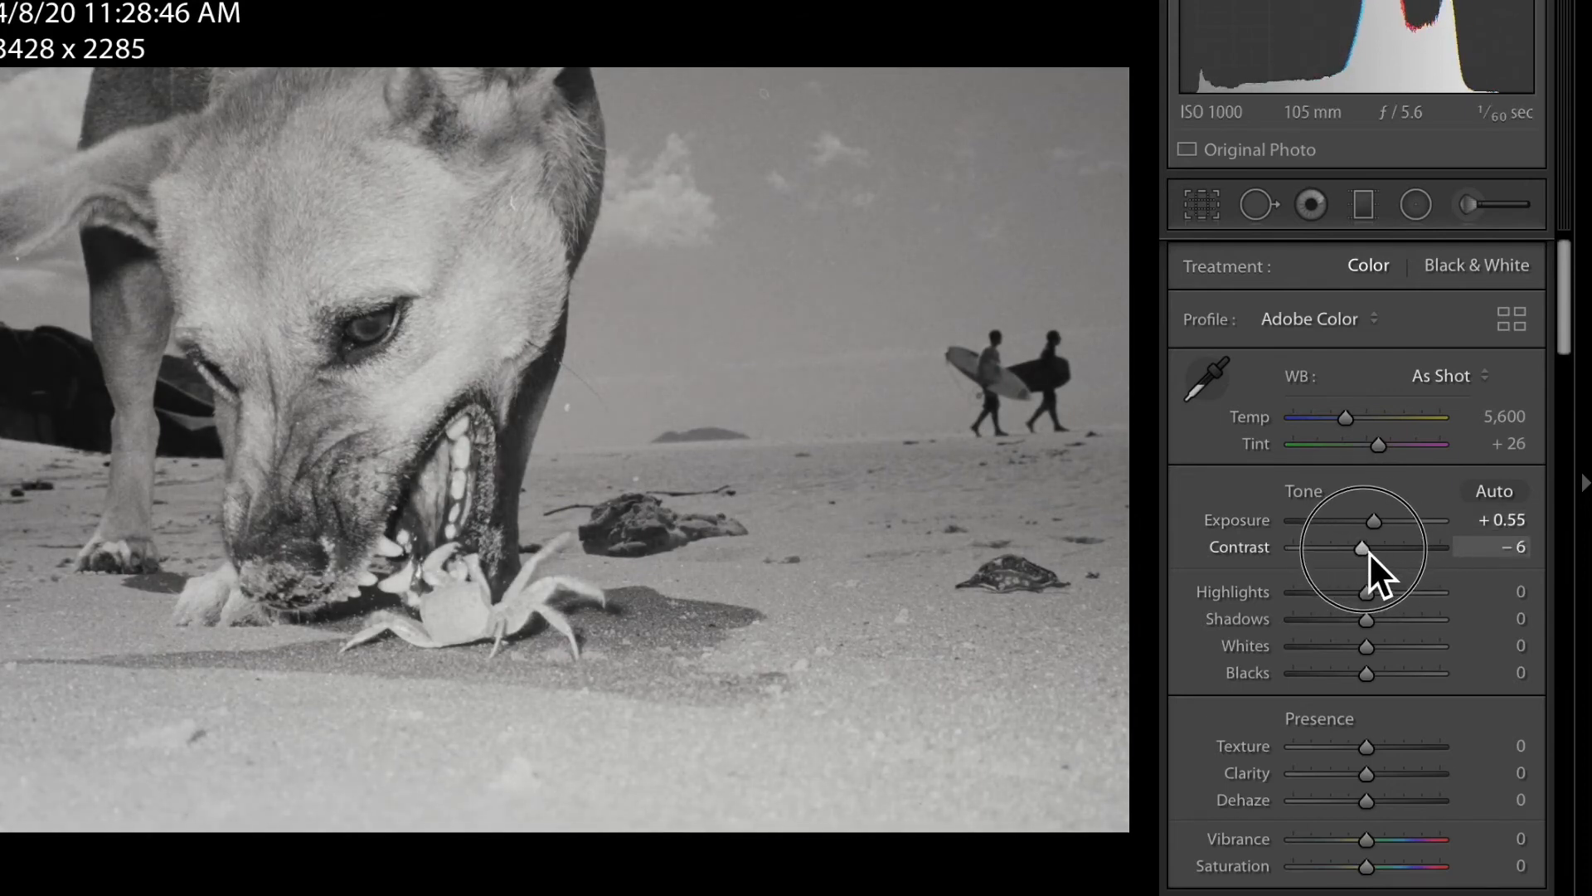
left_click_drag(1360, 547, 1380, 548)
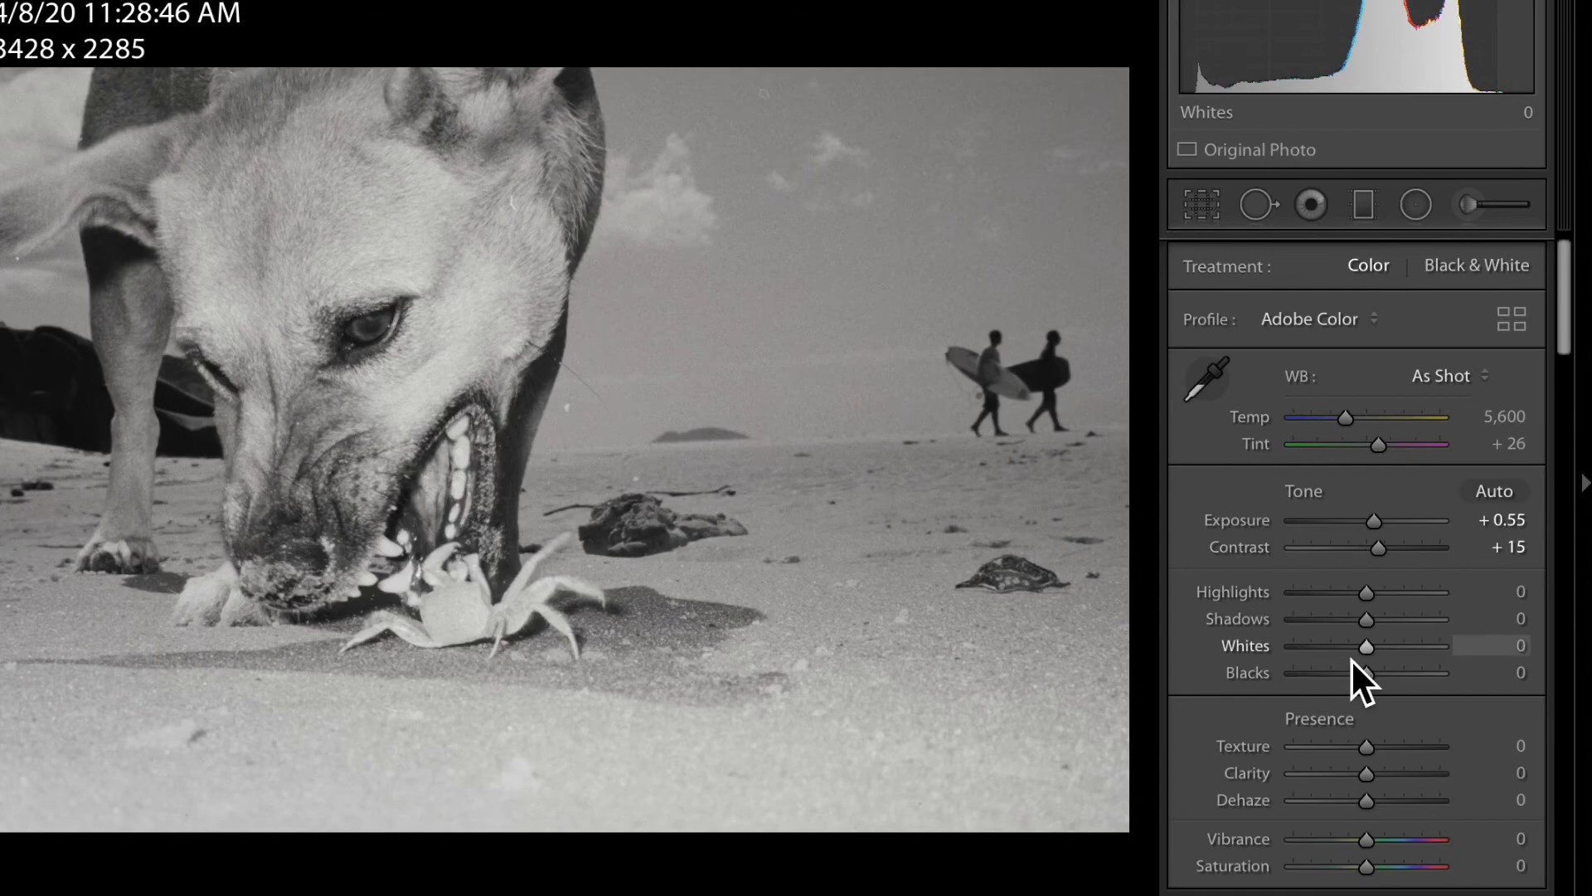
Step: Set Shadows +16, Clarity +15, Highlights -14, then view beside SDIM0620 in Survey
left_click_drag(1367, 619, 1361, 622)
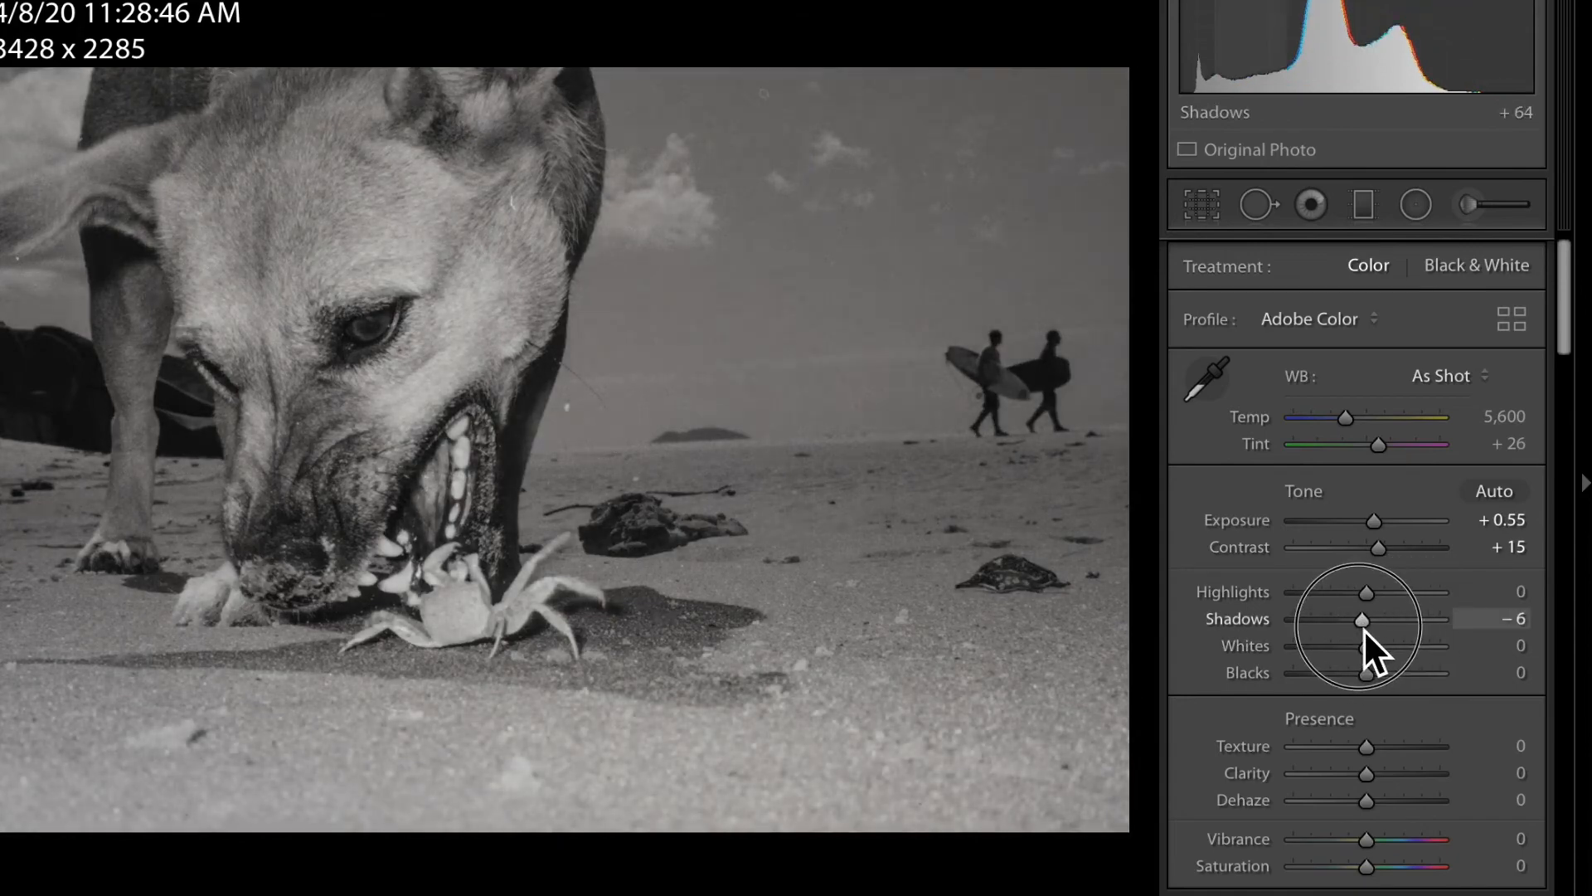
left_click_drag(1361, 620, 1379, 620)
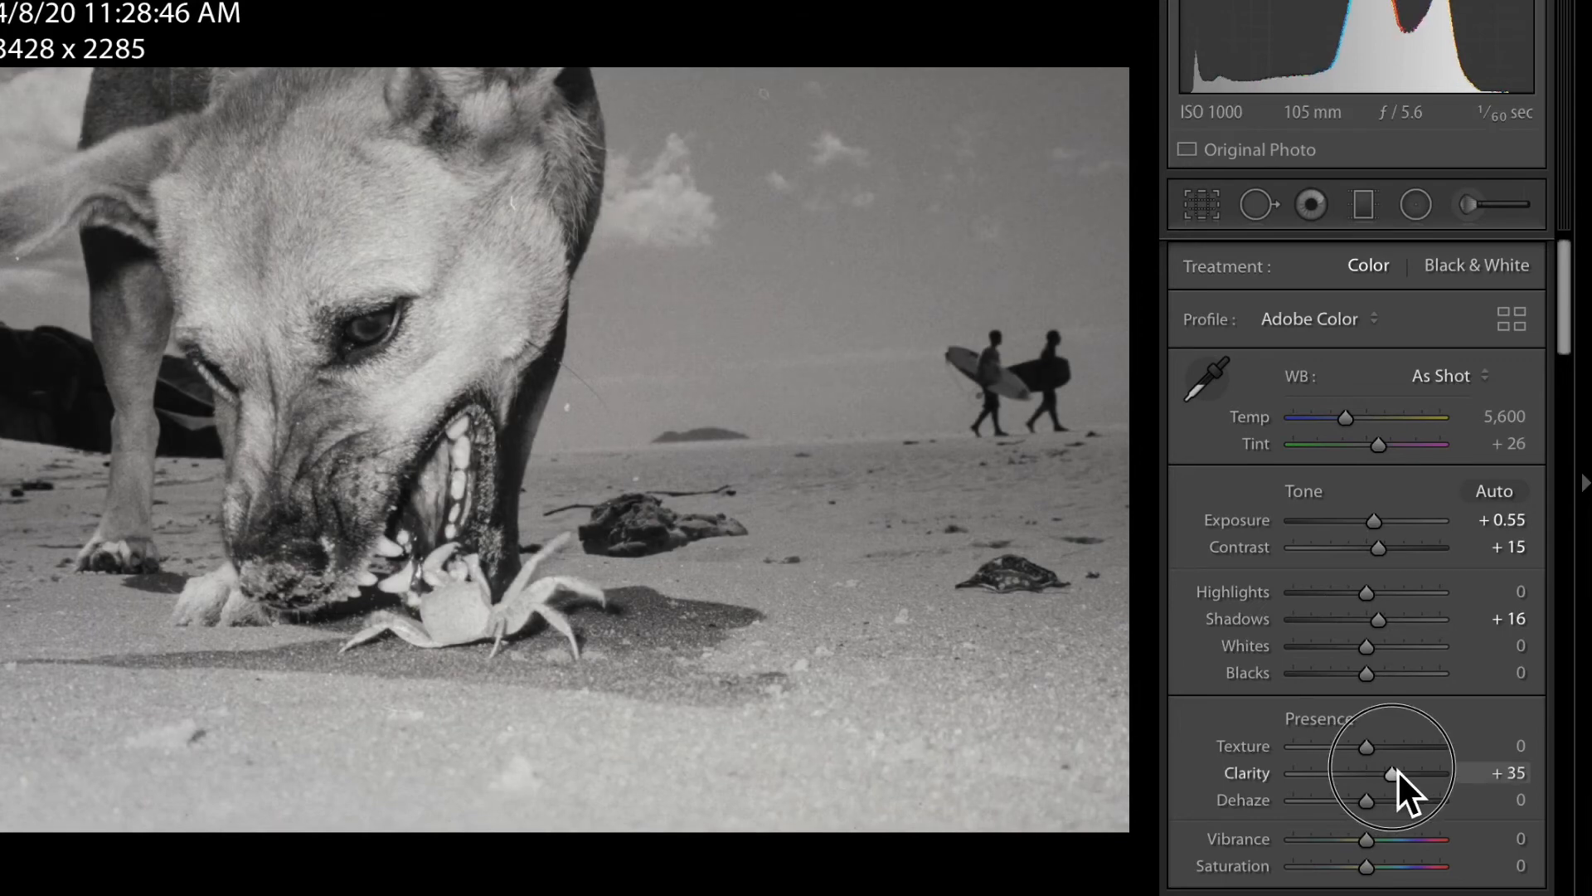
left_click_drag(1393, 773, 1380, 773)
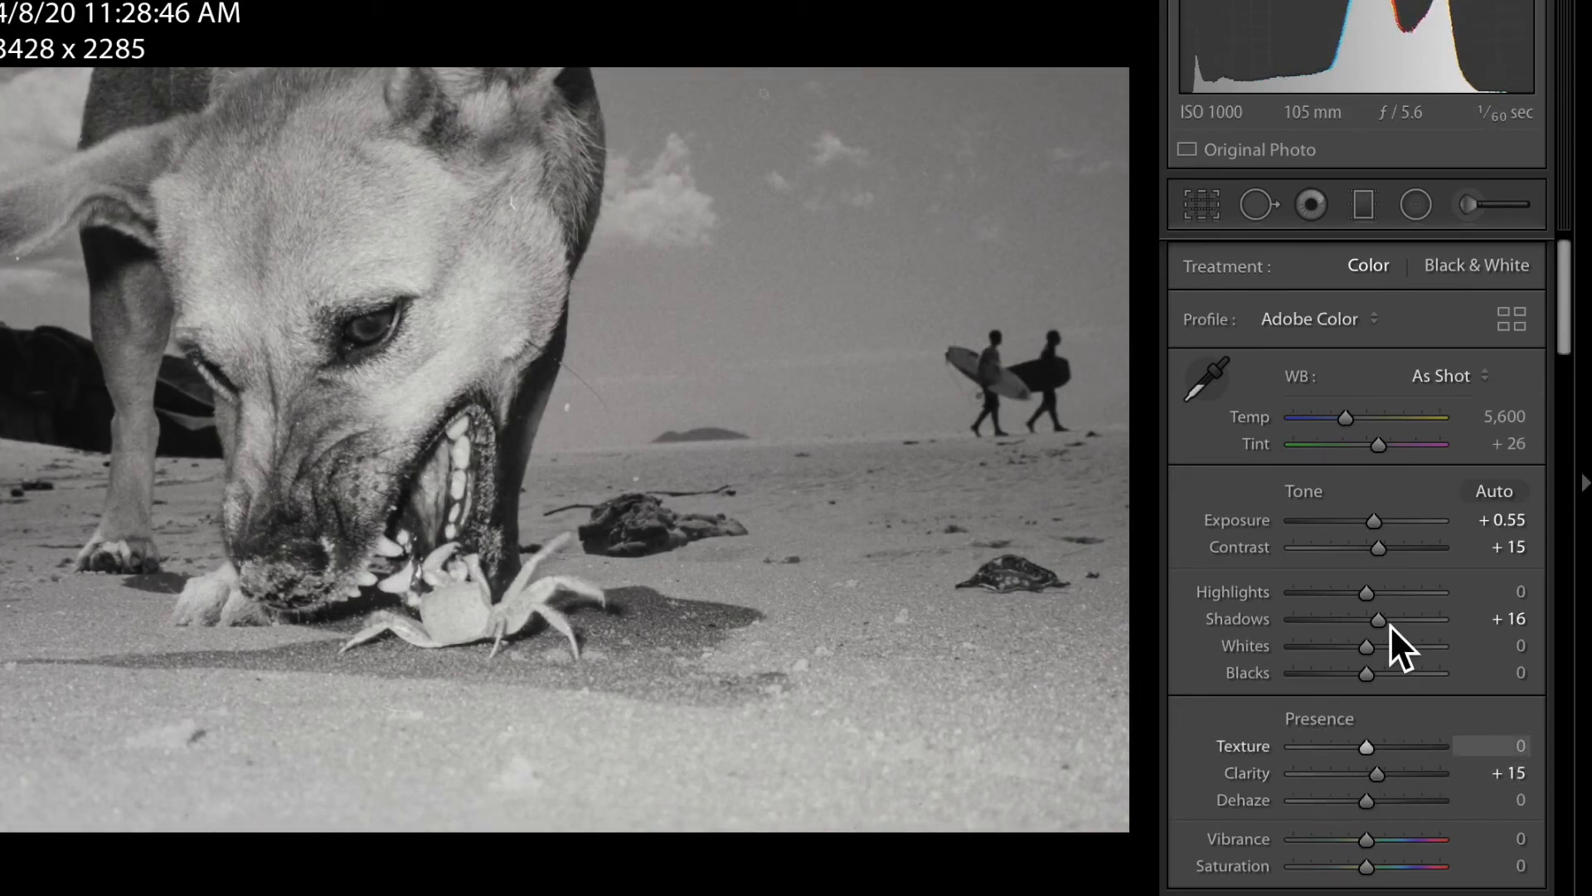
left_click_drag(1365, 592, 1399, 592)
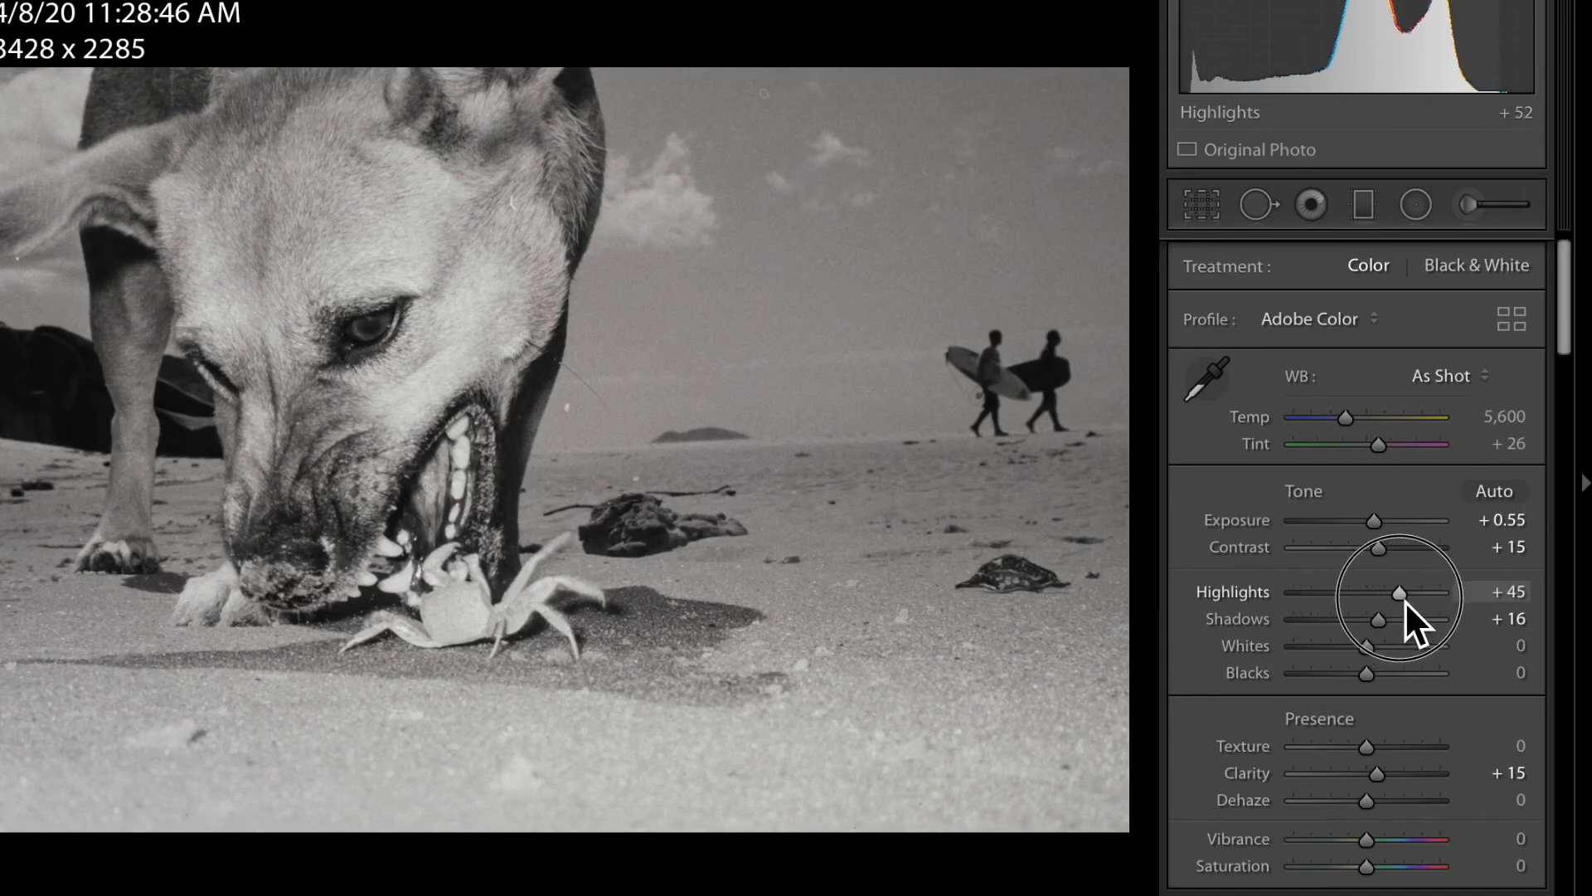
left_click_drag(1399, 592, 1359, 592)
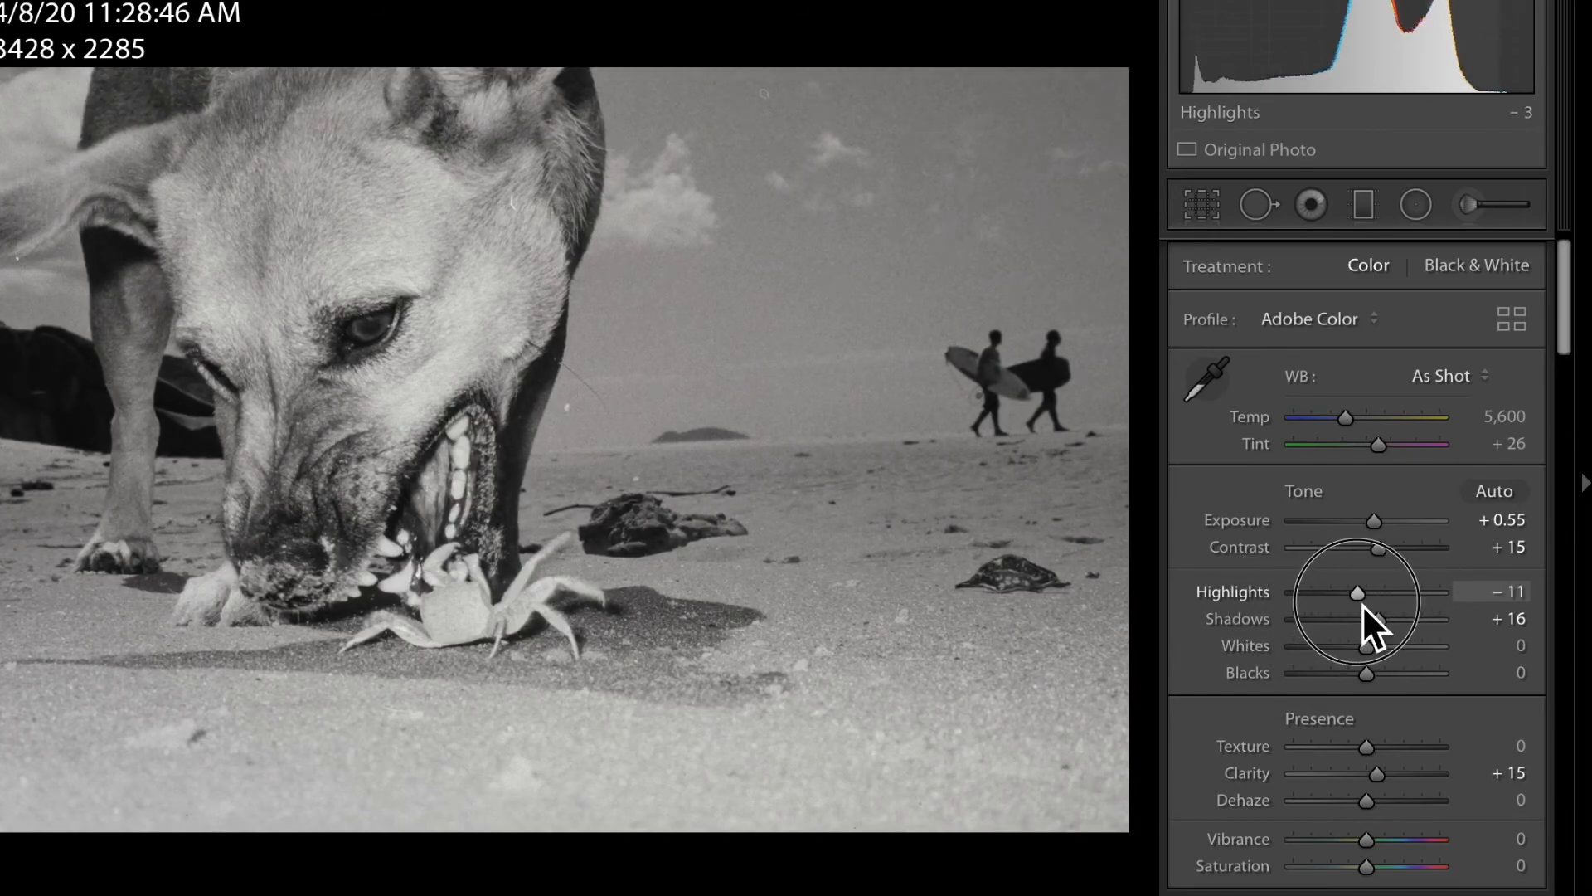
left_click_drag(1358, 592, 1356, 592)
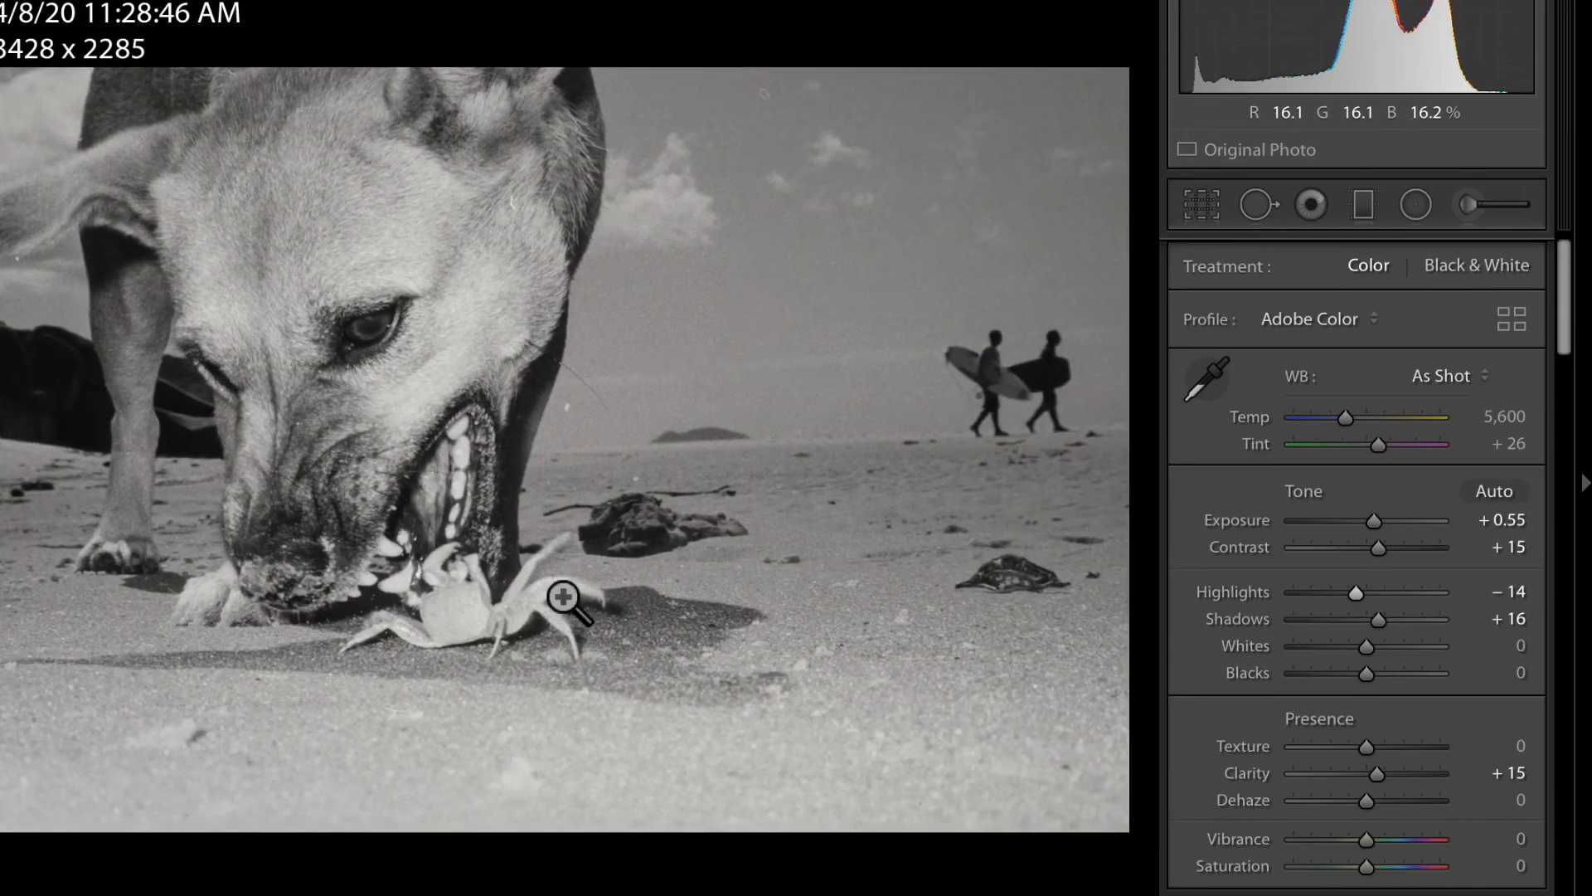
mouse_move(741, 347)
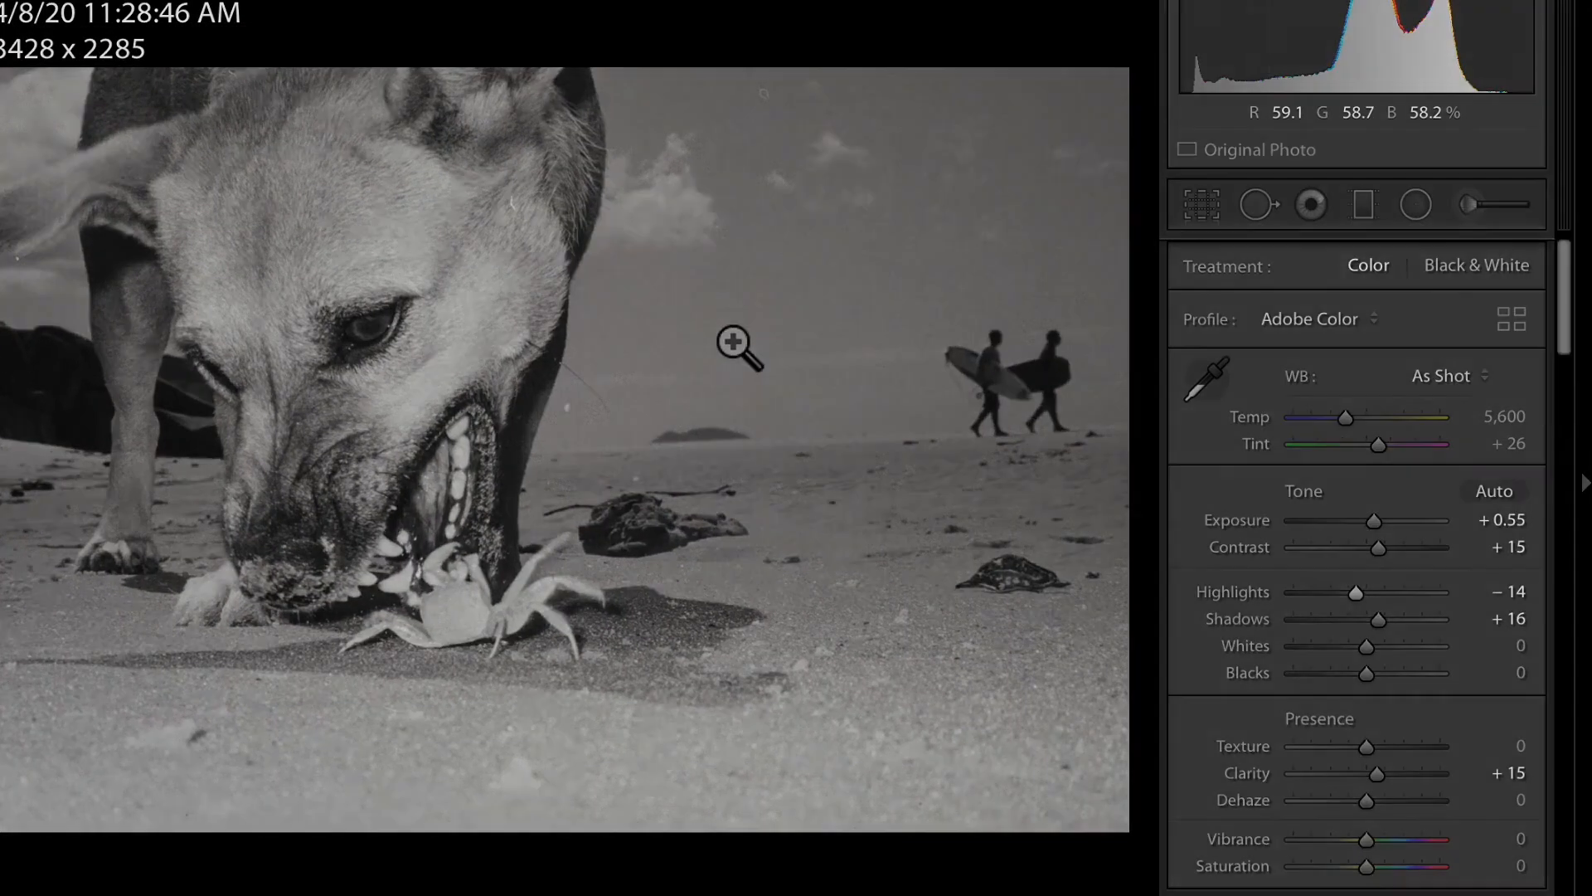
left_click(910, 58)
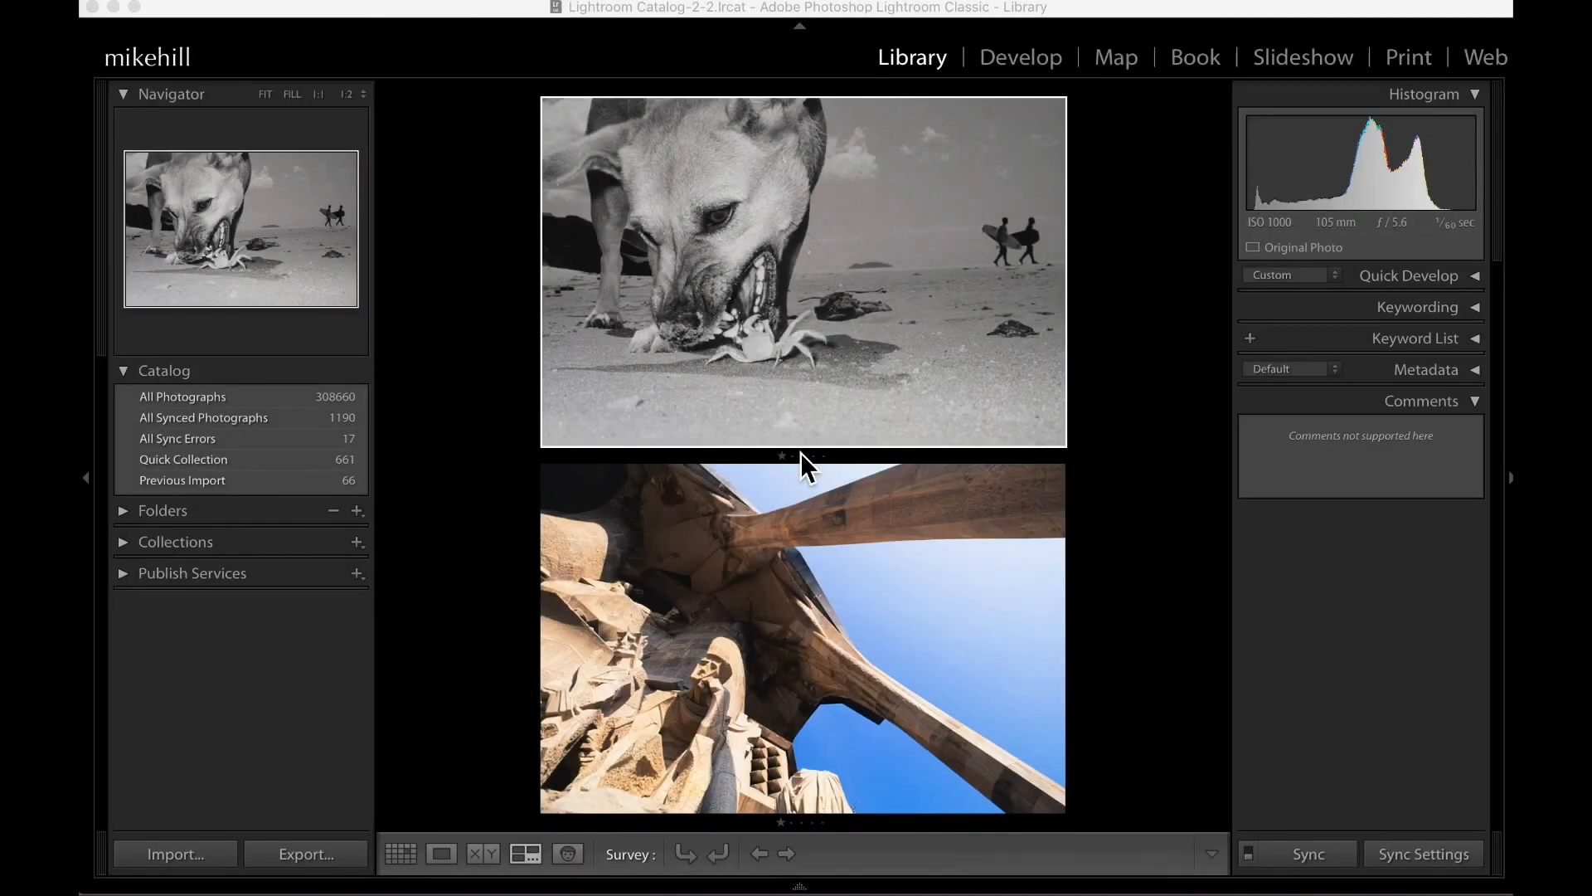